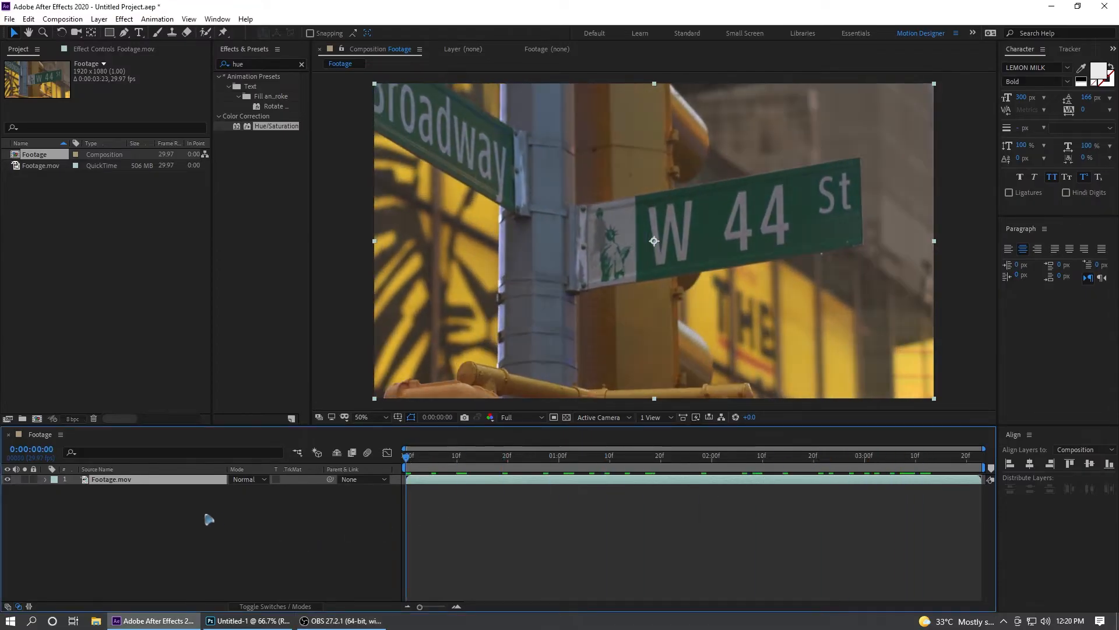
Step: Create a 1920×500 composition named Text for the W 44 ST title
click(62, 19)
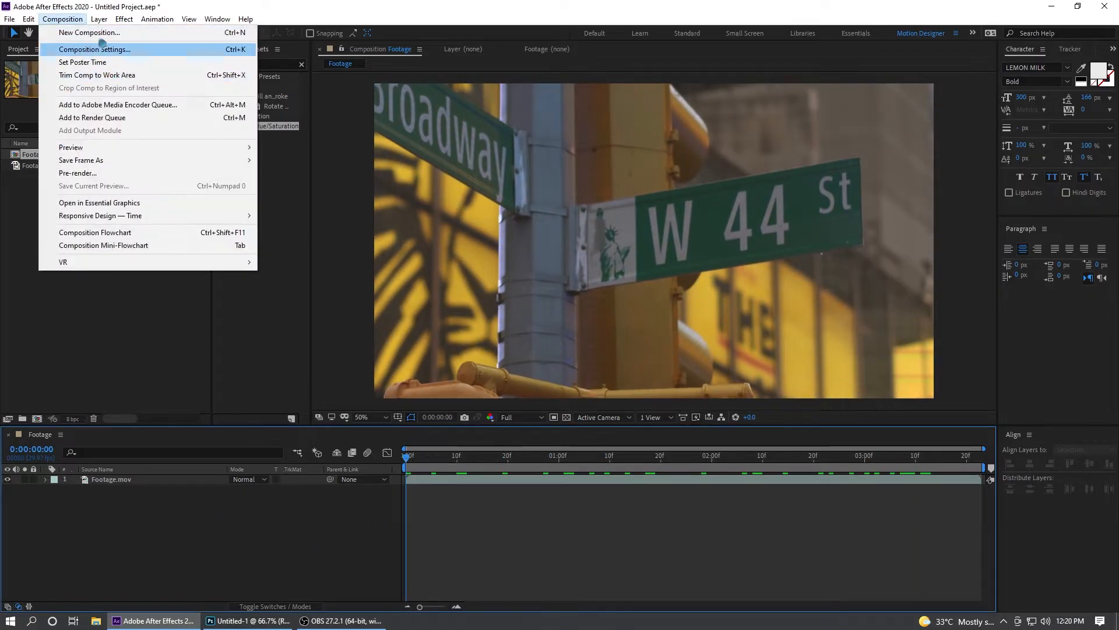
click(93, 49)
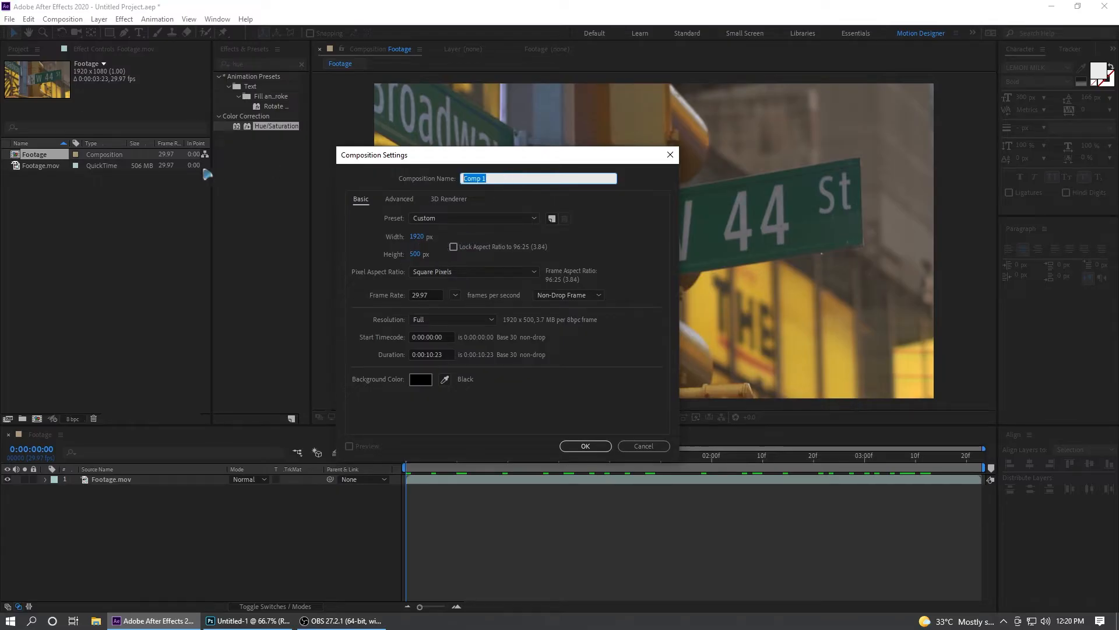
click(585, 446)
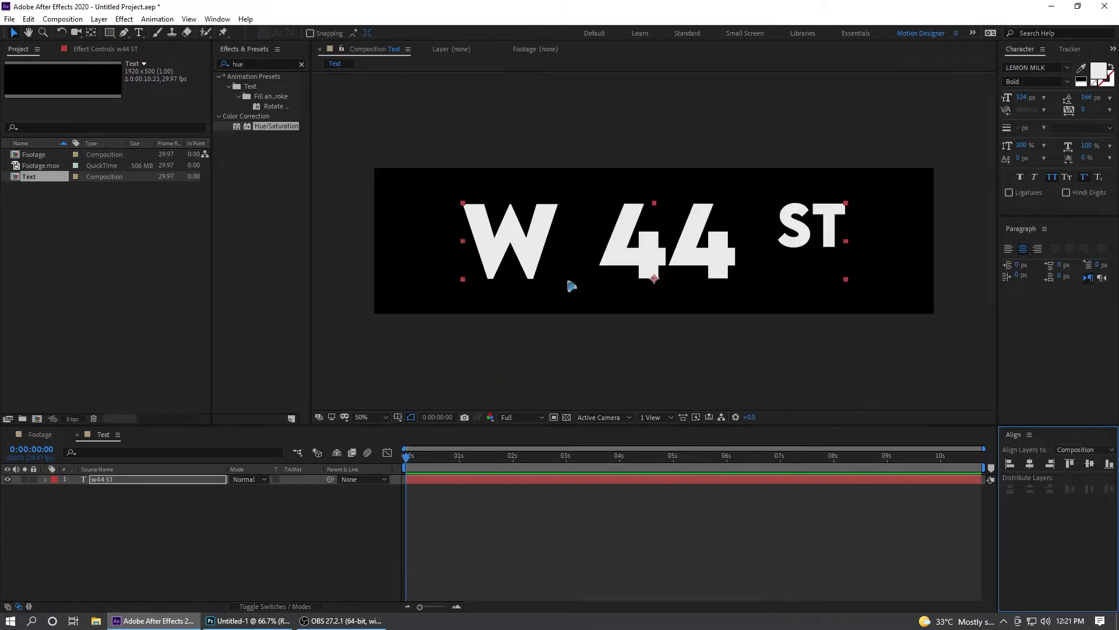
mouse_move(696, 264)
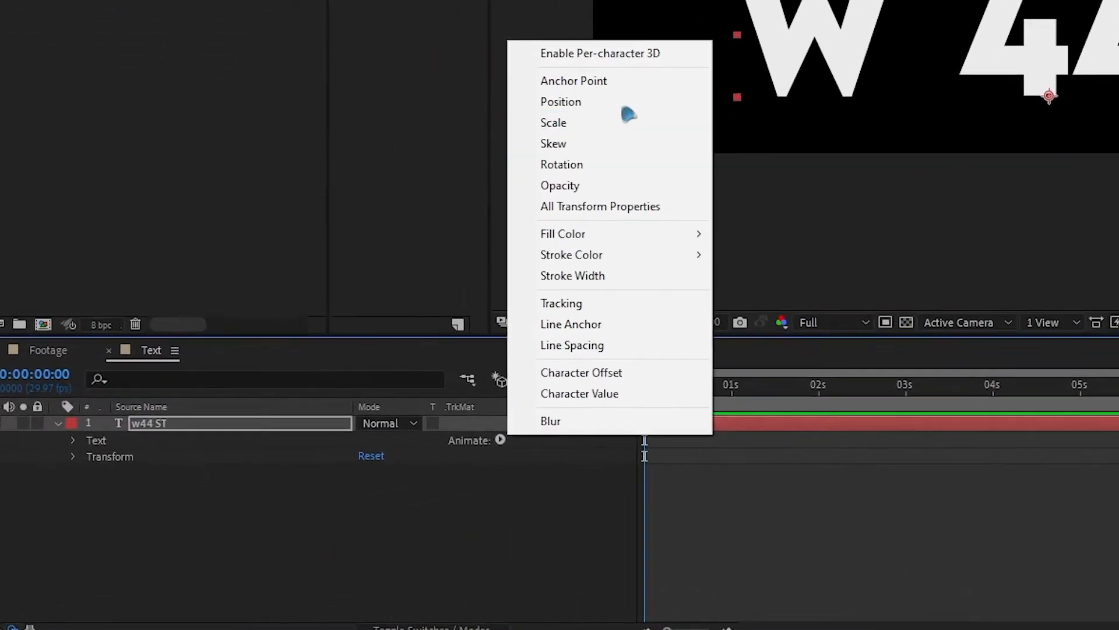
Step: Add a position animator at 0,-400 with Offset keyframed 0%→100% and eased 40%/60%
click(560, 101)
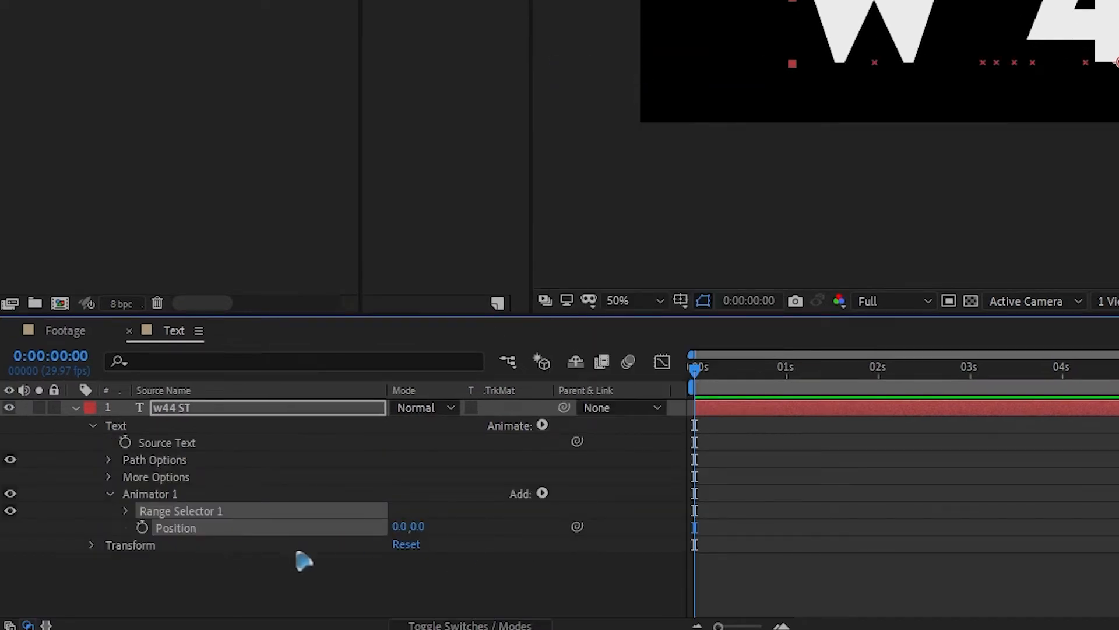
click(407, 525)
text(-400)
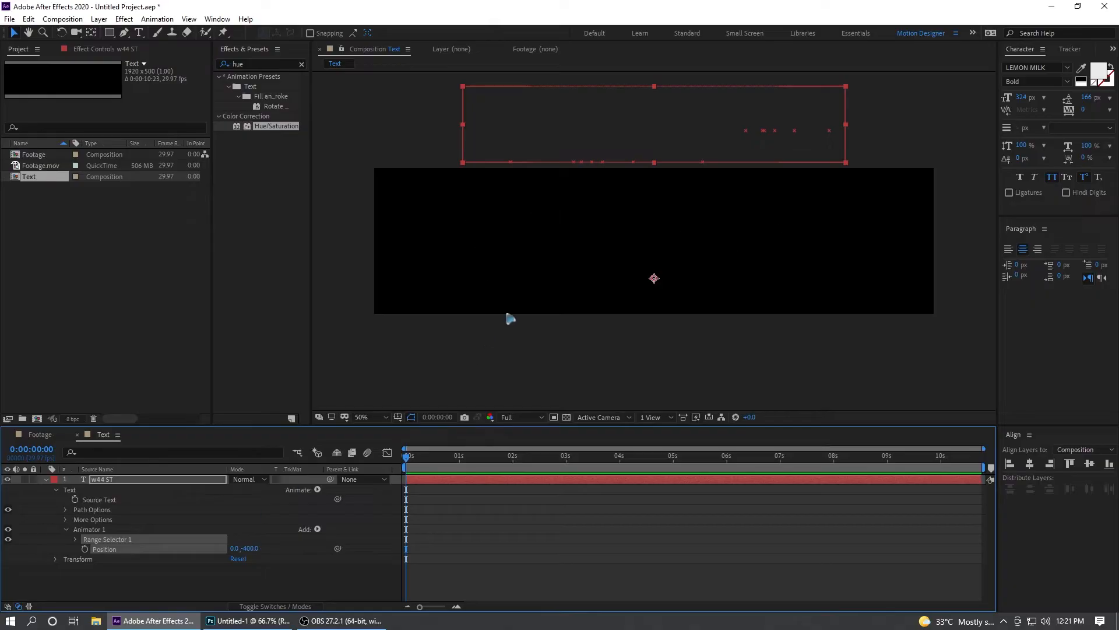
mouse_move(177, 433)
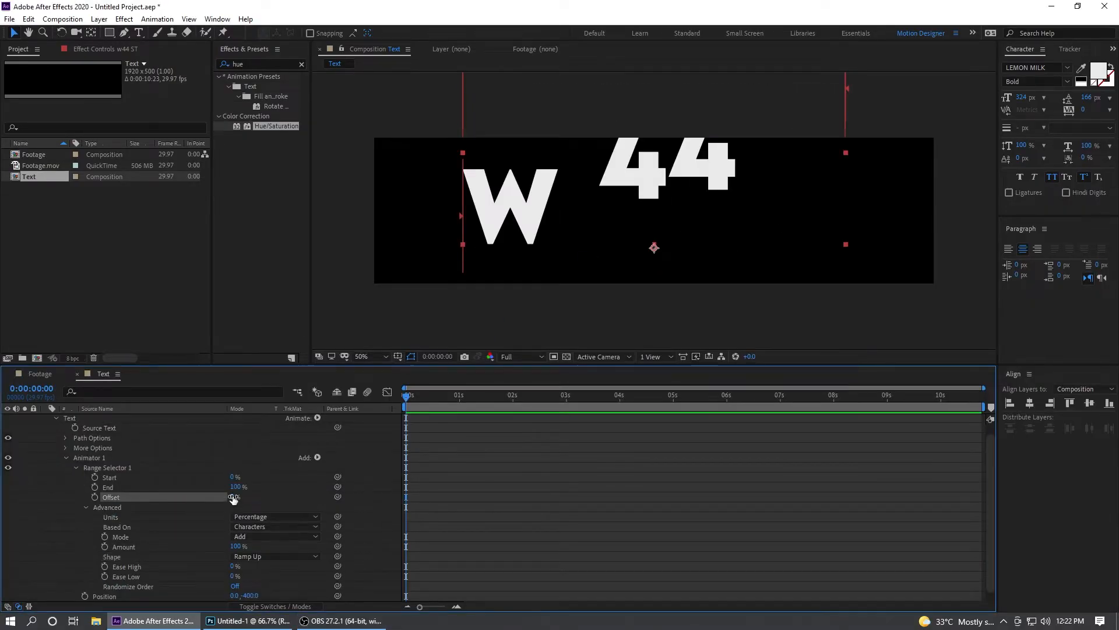
drag(234, 497, 179, 511)
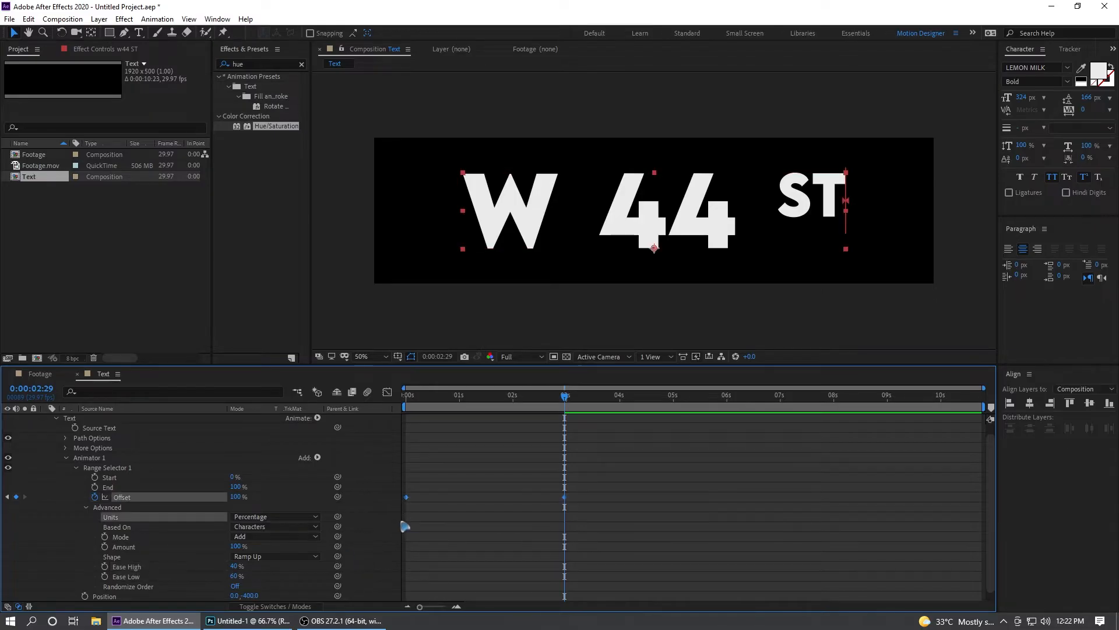
drag(564, 395, 406, 394)
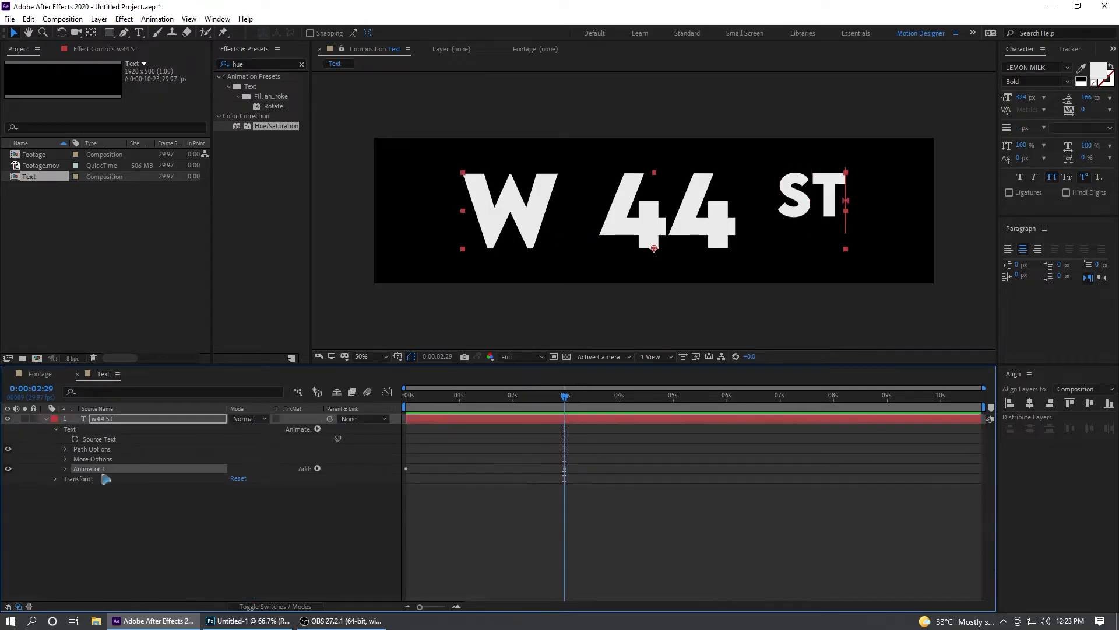
Step: Duplicate the animator, set Position to 0,400 and Shape to Ramp Down
click(318, 468)
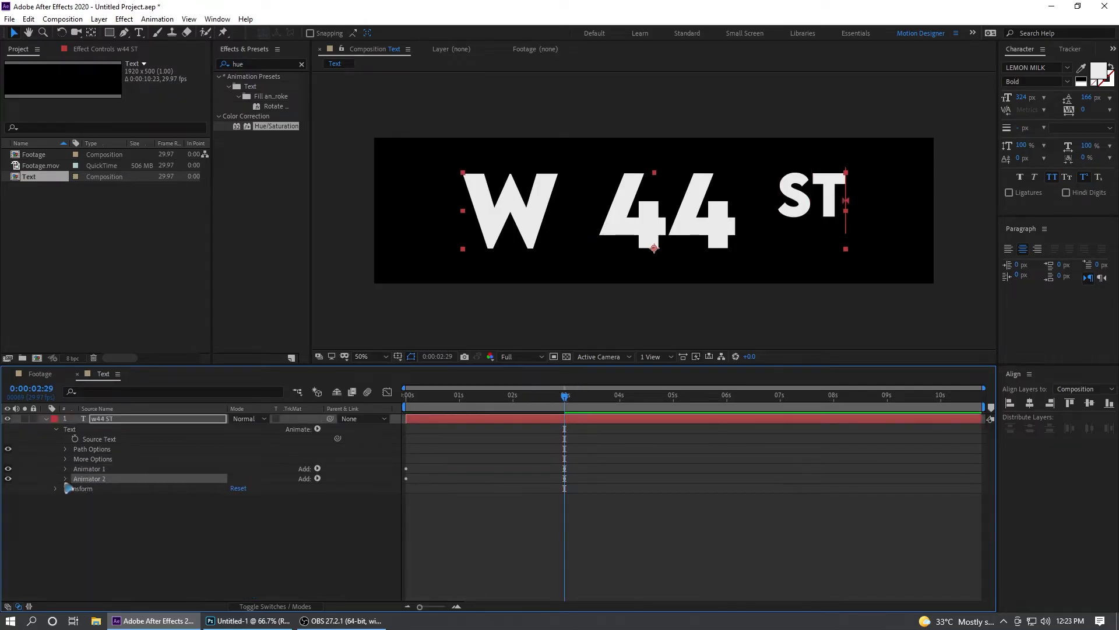
click(65, 478)
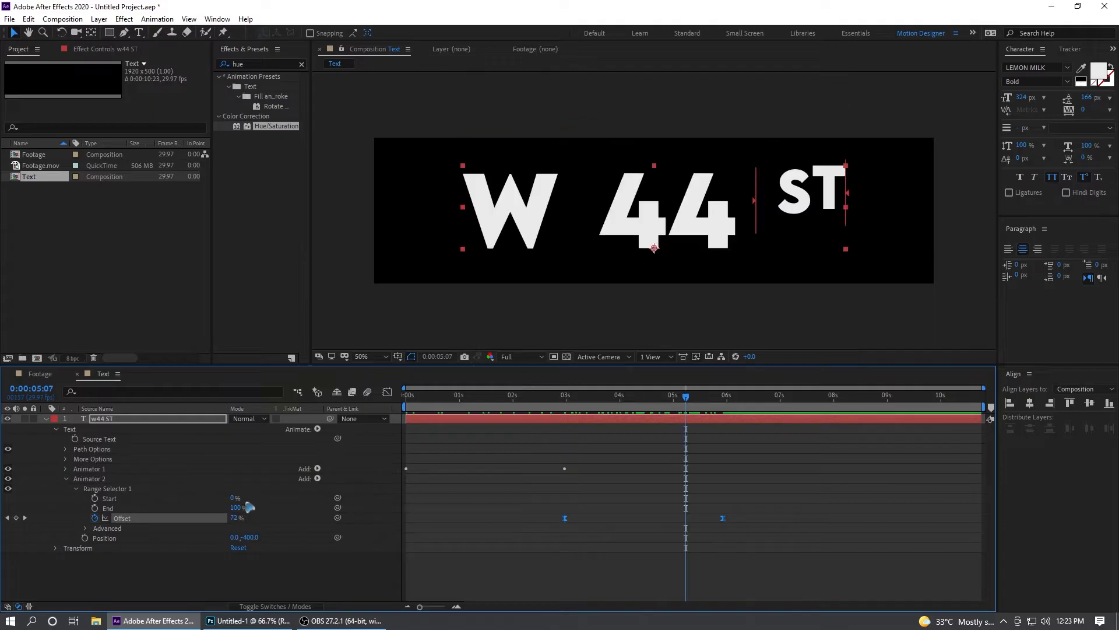
click(85, 527)
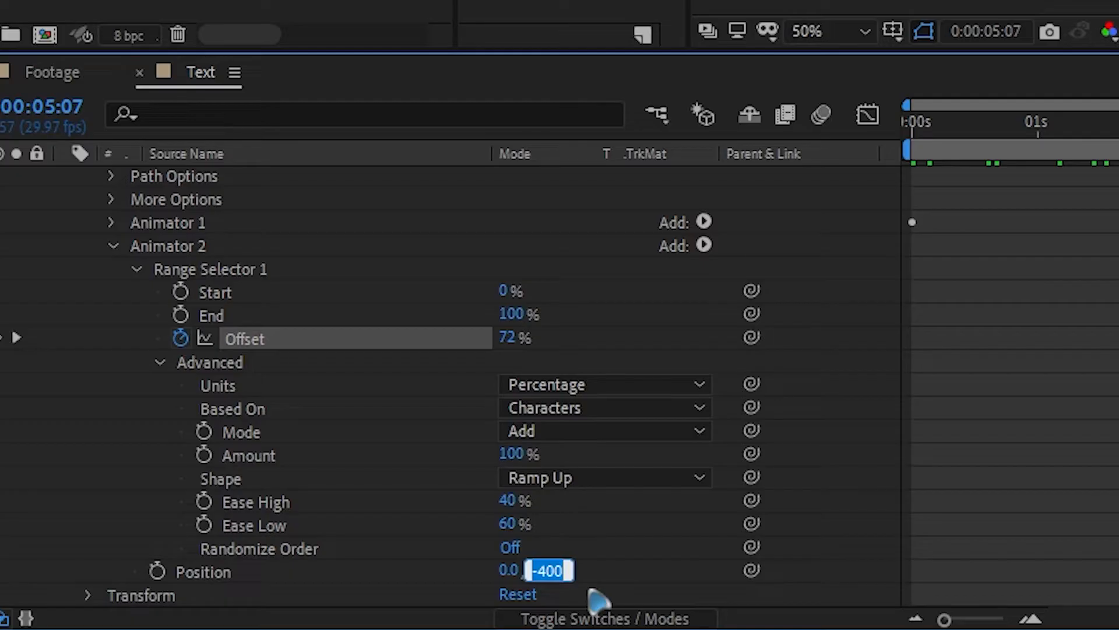
text(400)
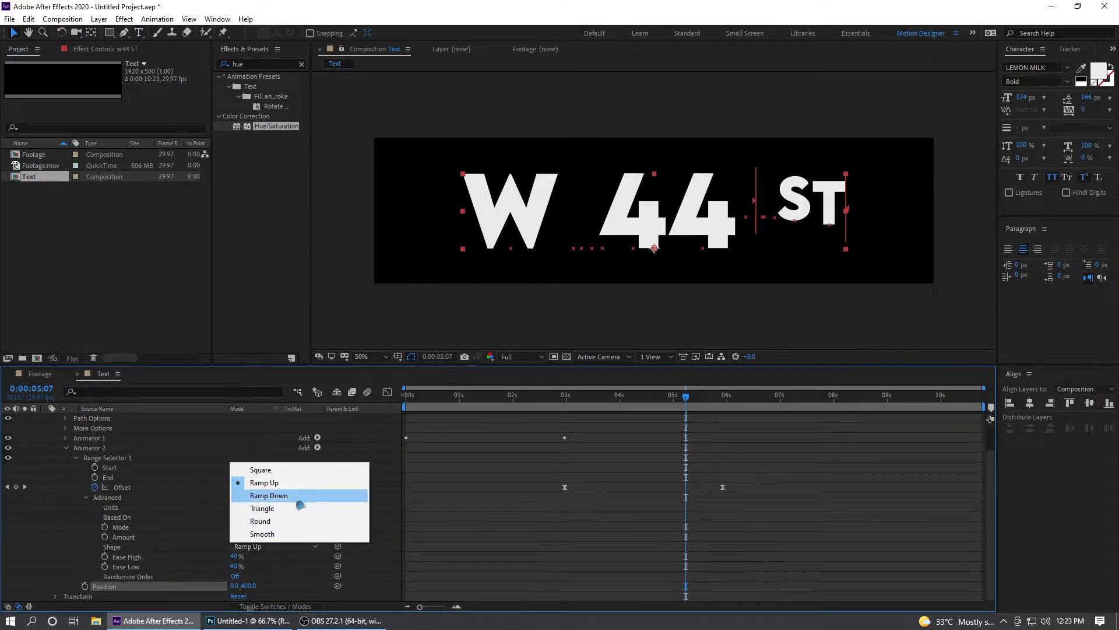
click(269, 495)
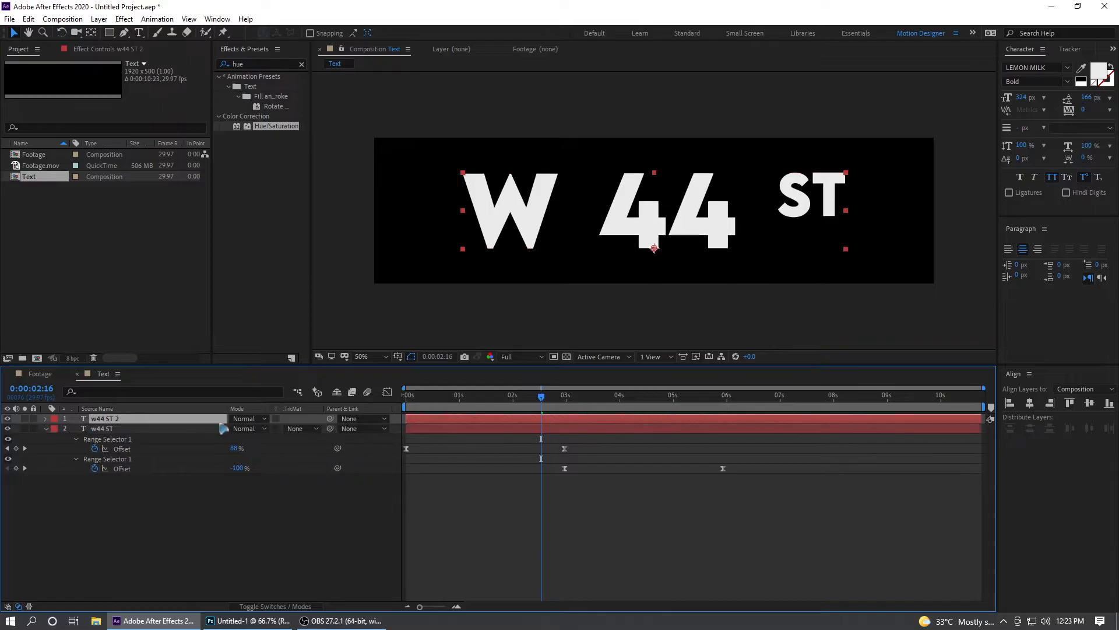
Step: Duplicate the text layer and switch back to the Footage composition
click(45, 418)
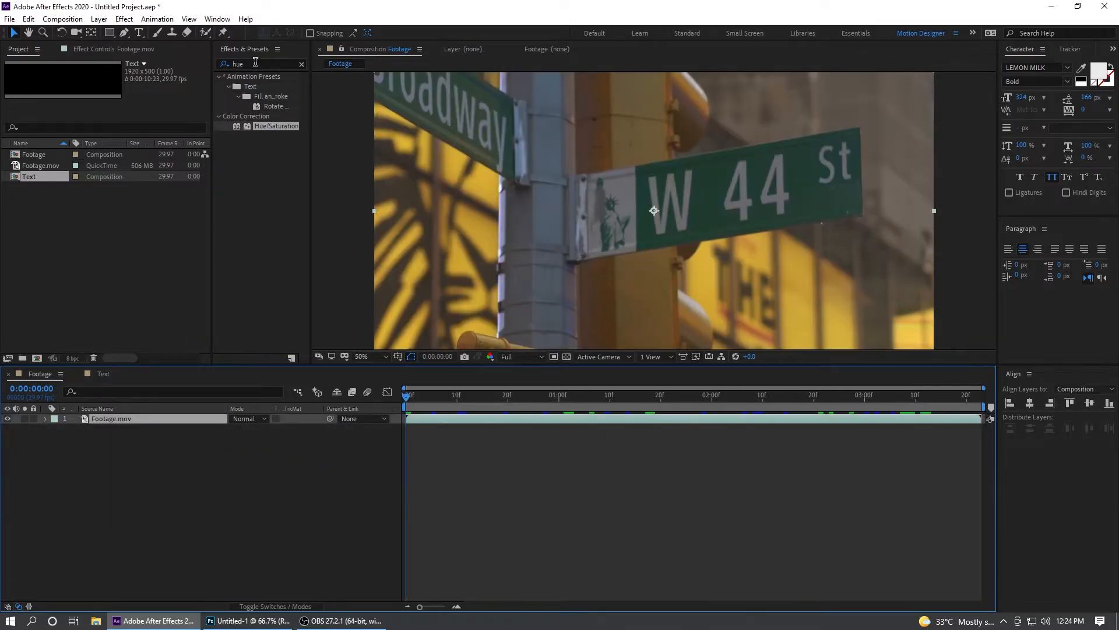
Step: Apply Mocha AE to Footage.mov via an effects search for 'moch' and launch Mocha
double_click(237, 64)
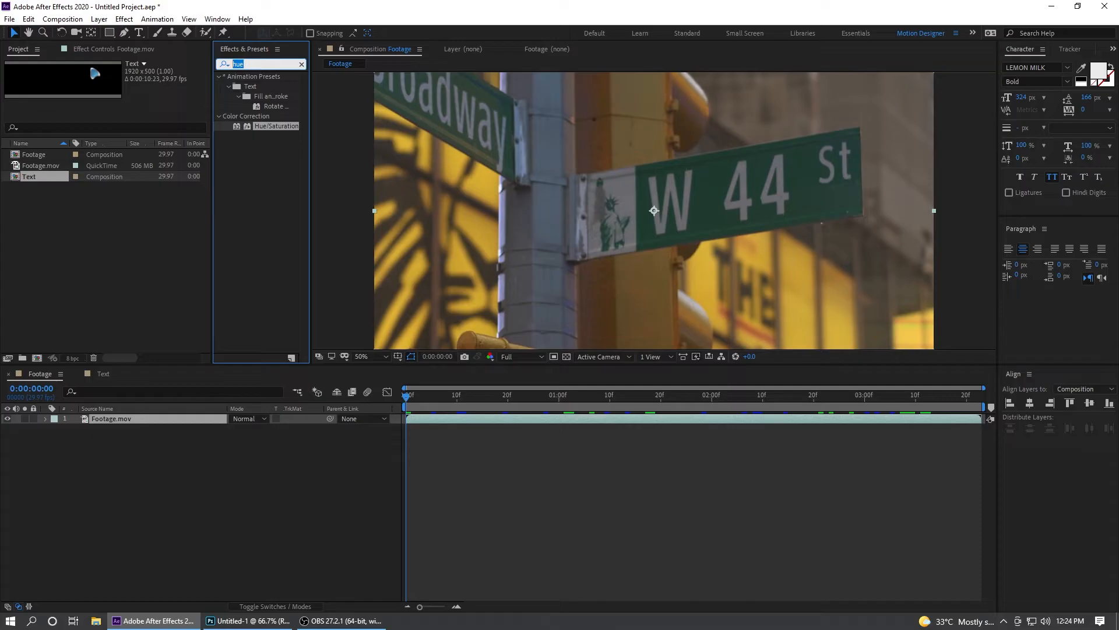
text(moch)
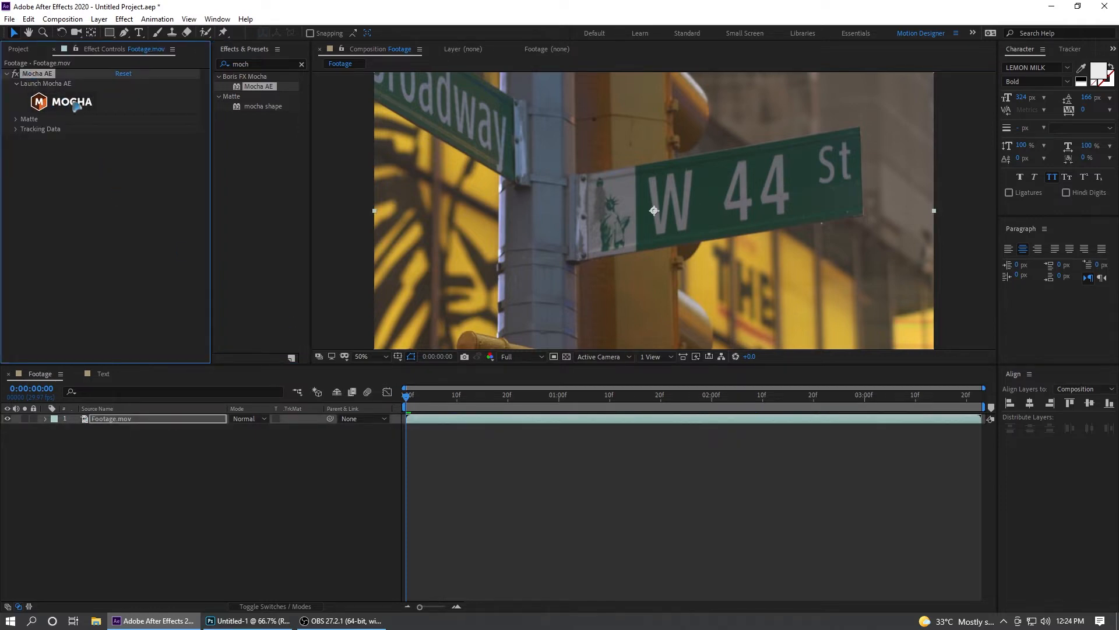
click(44, 83)
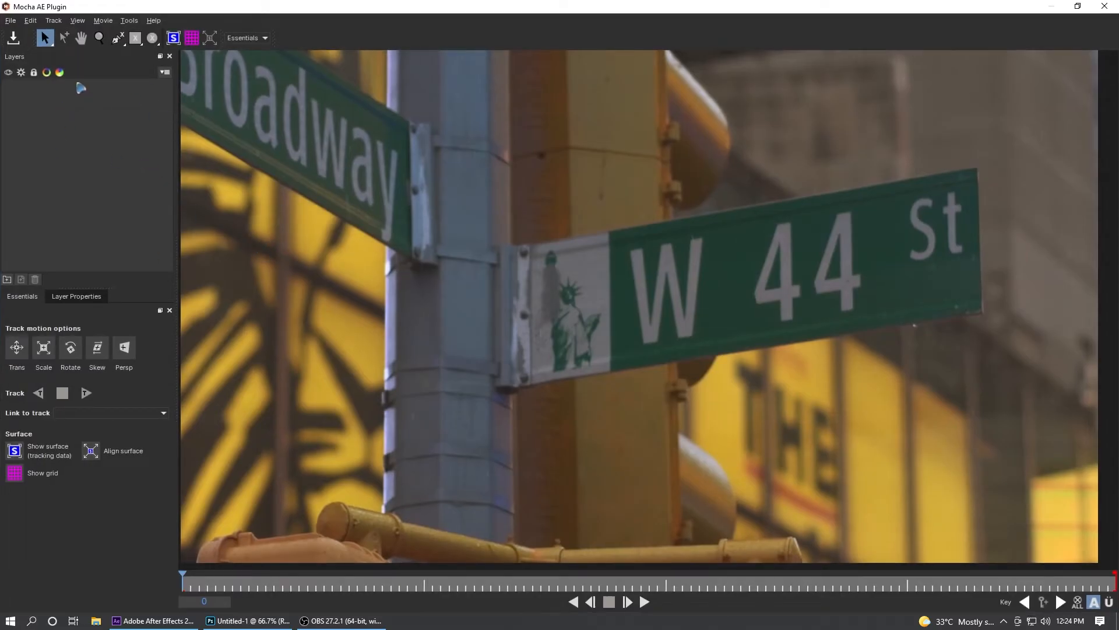
Step: Close the Mocha tracker and return to the Footage composition
click(117, 38)
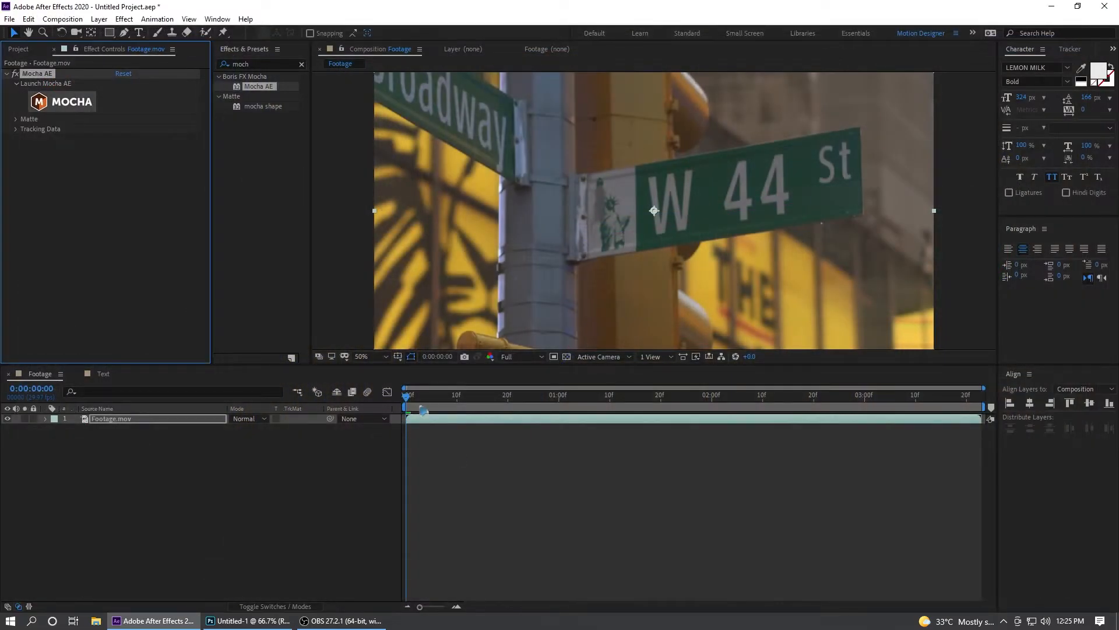
Step: Create Mocha track data from Layer 1 under Tracking Data
click(15, 128)
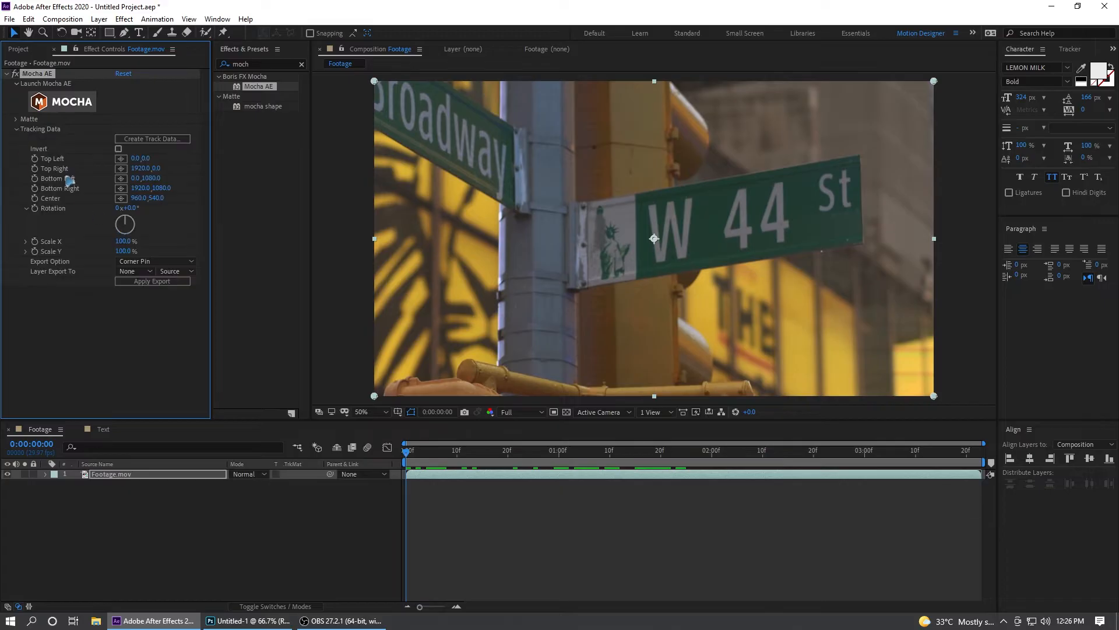
click(152, 139)
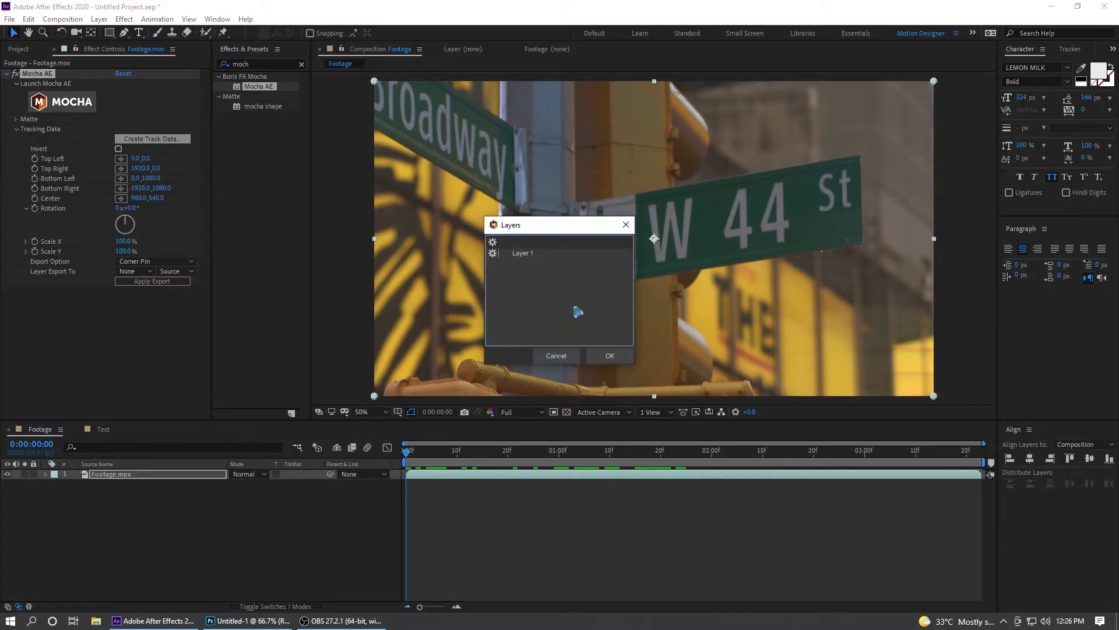
click(607, 355)
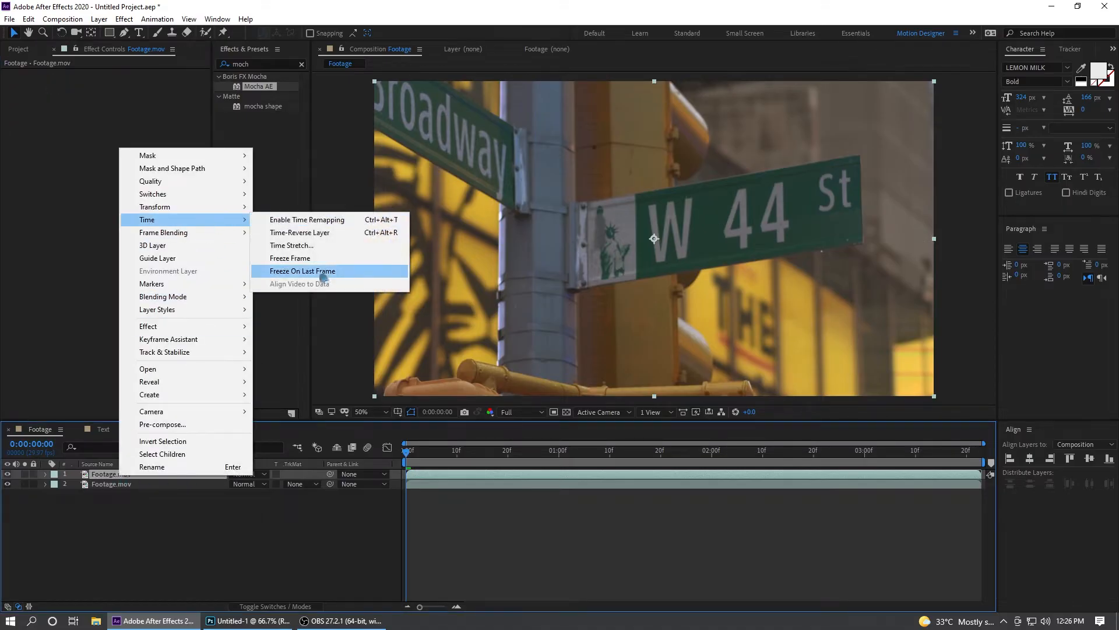
Step: Freeze the top footage copy on its last frame and pre-compose it as Replacement
click(302, 270)
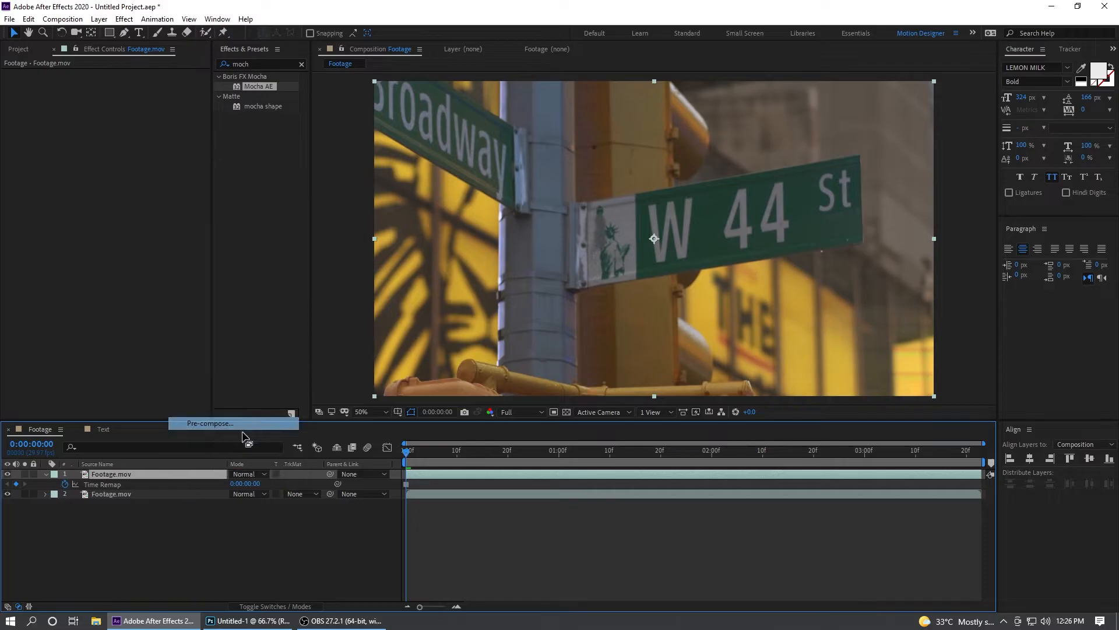
click(210, 422)
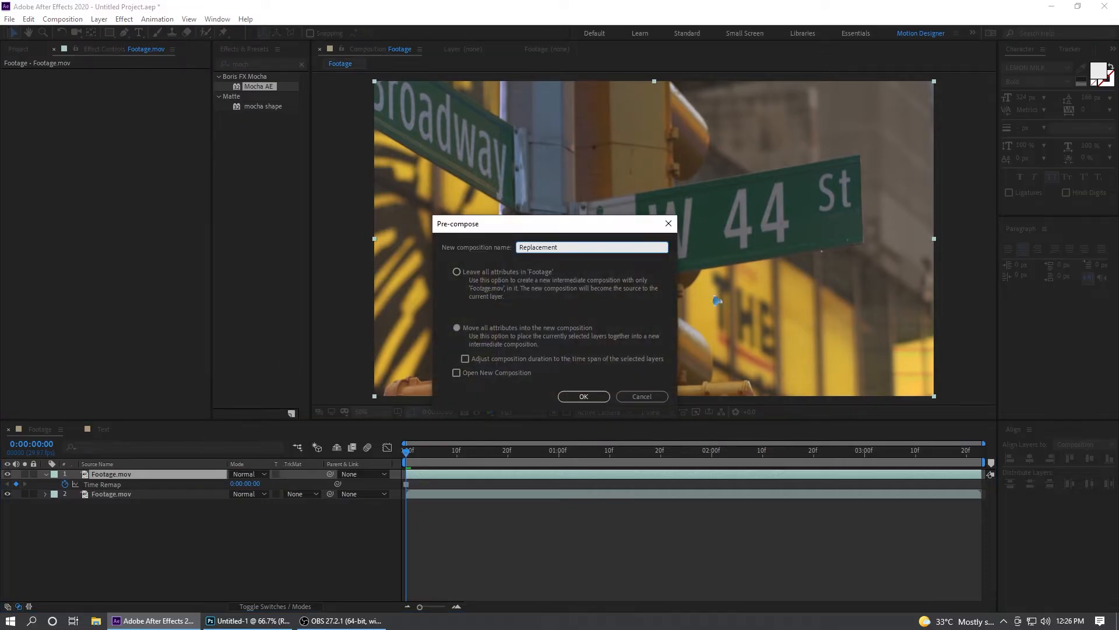
click(583, 397)
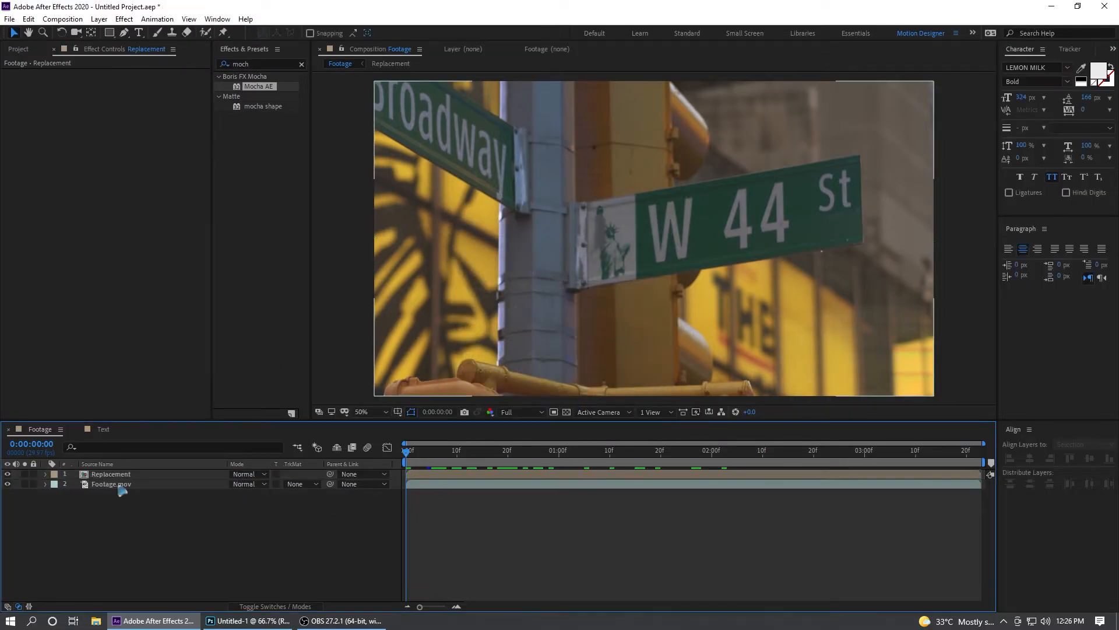
click(111, 484)
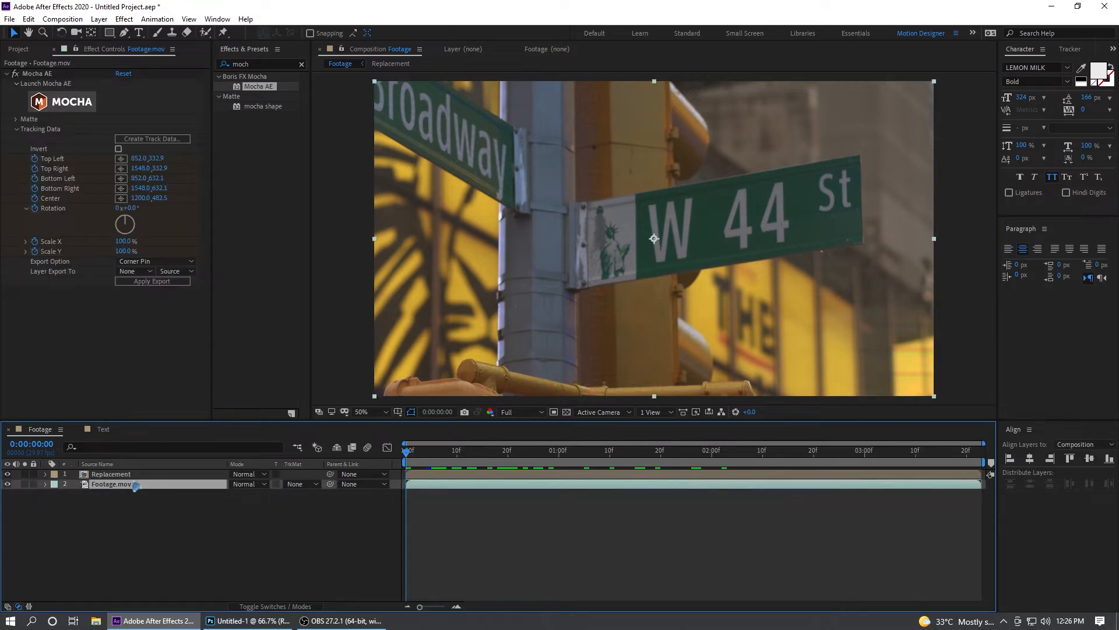
Step: Export Layer 1 track as Corner Pin (Support Motion Blur) onto the Replacement layer
click(45, 84)
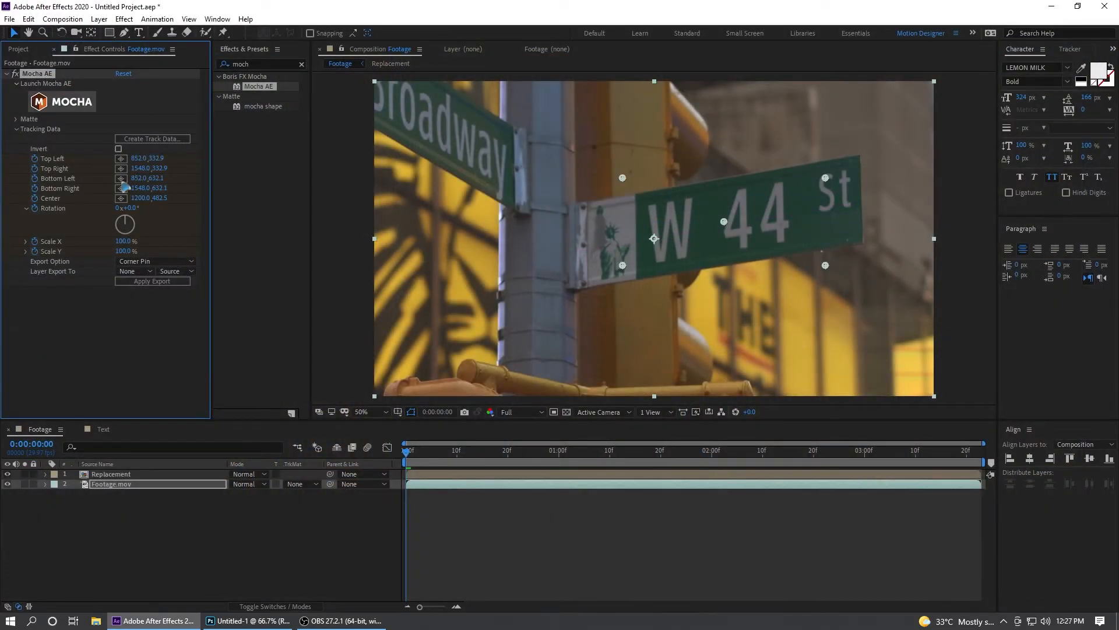
click(153, 139)
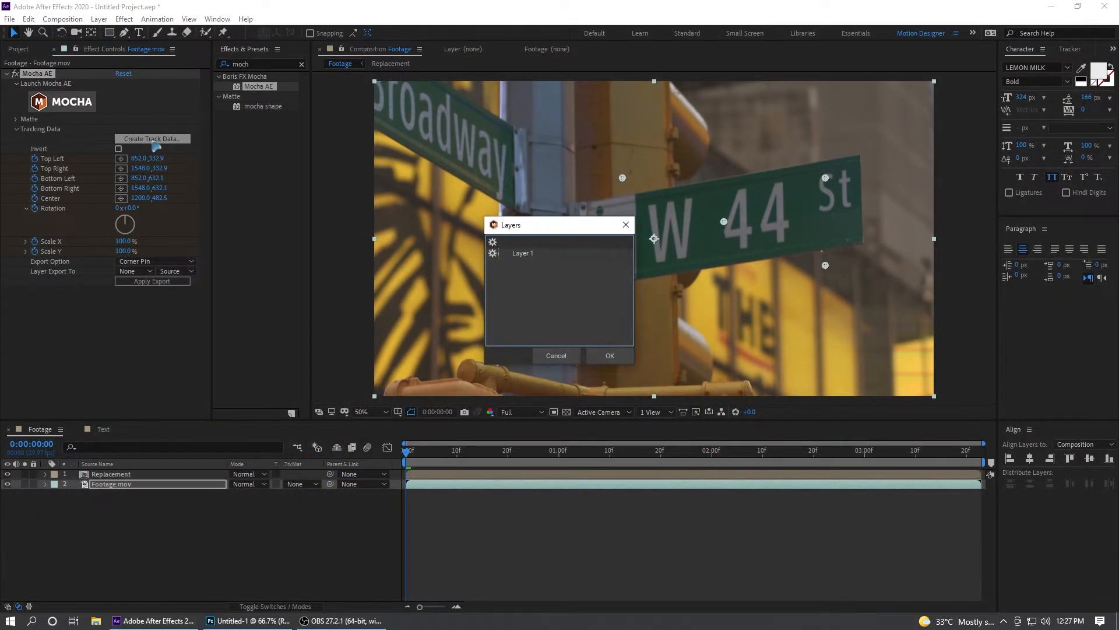
click(608, 356)
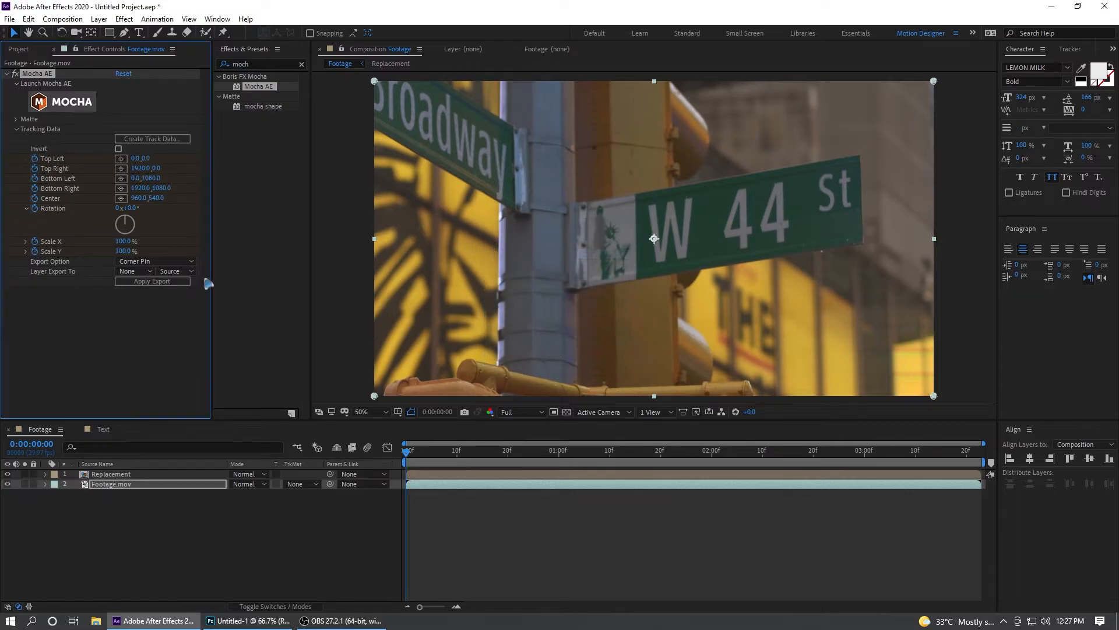
click(154, 261)
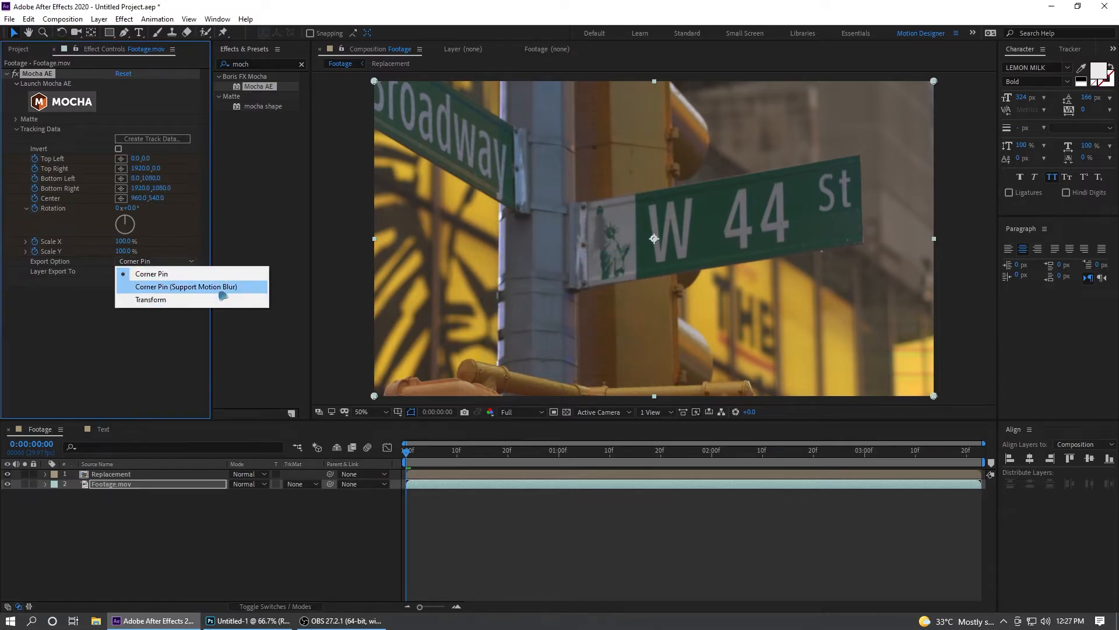
click(185, 286)
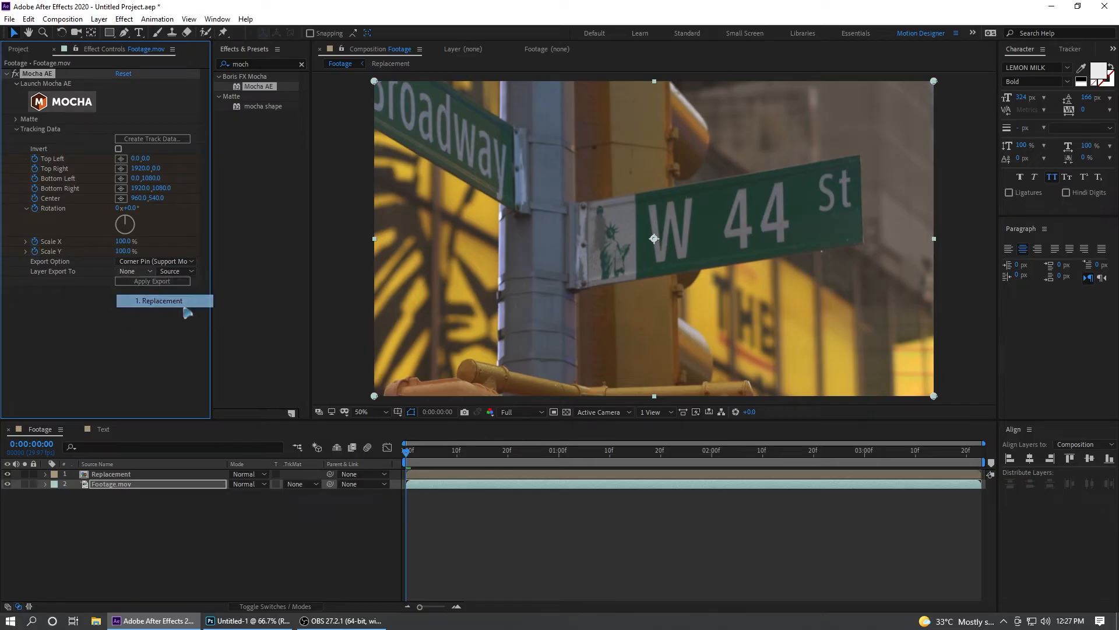
click(165, 300)
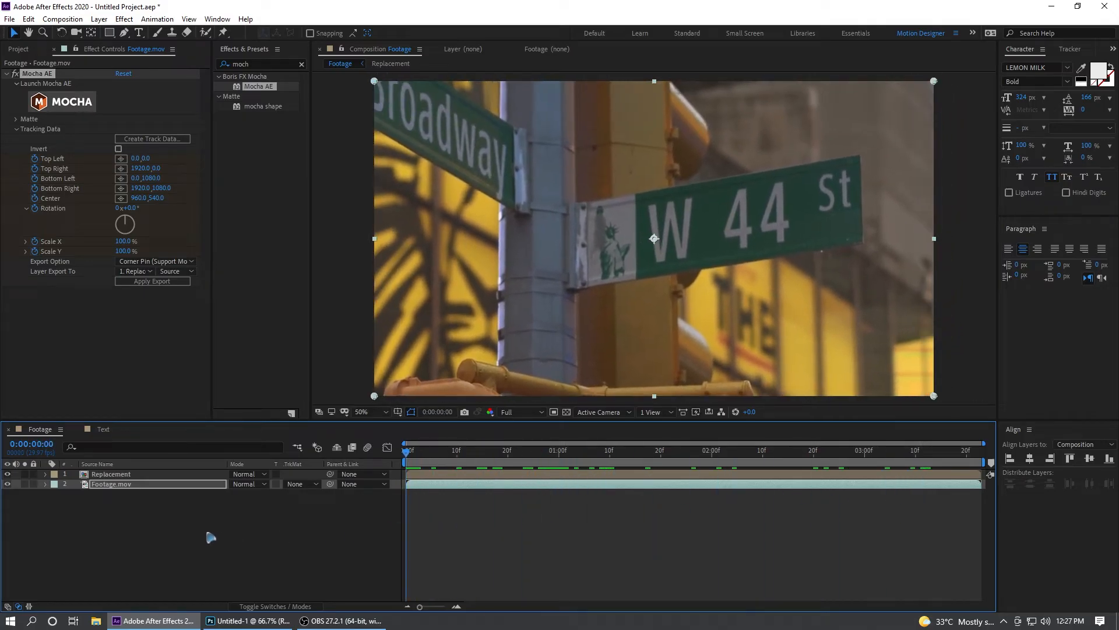
Step: Open the Replacement precomp and save its current frame to PNG
right_click(110, 473)
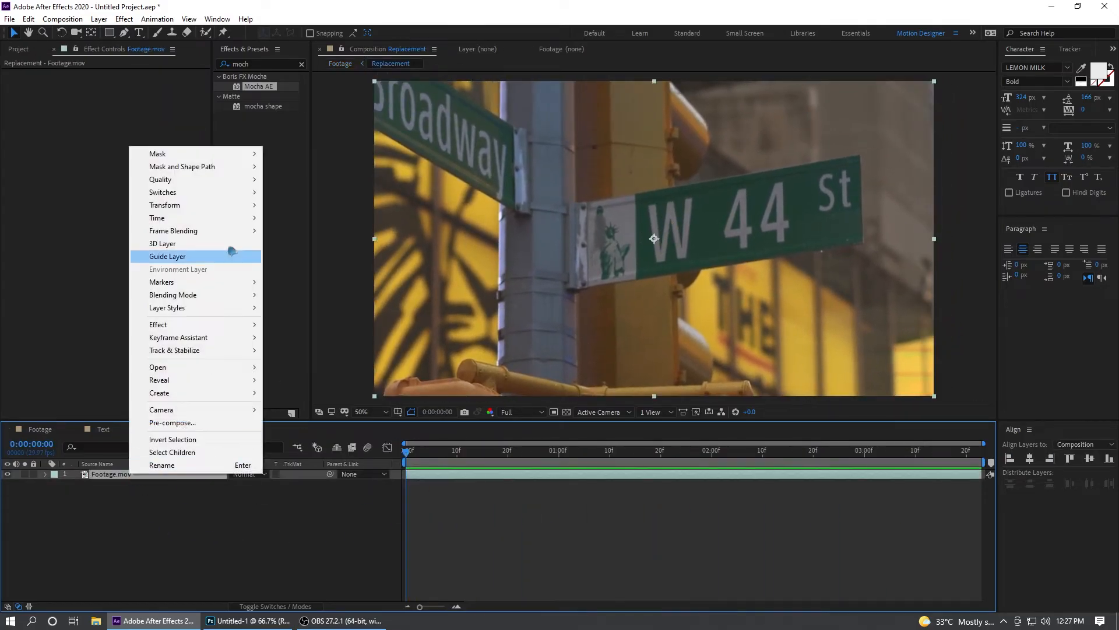
mouse_move(156, 218)
text(tint)
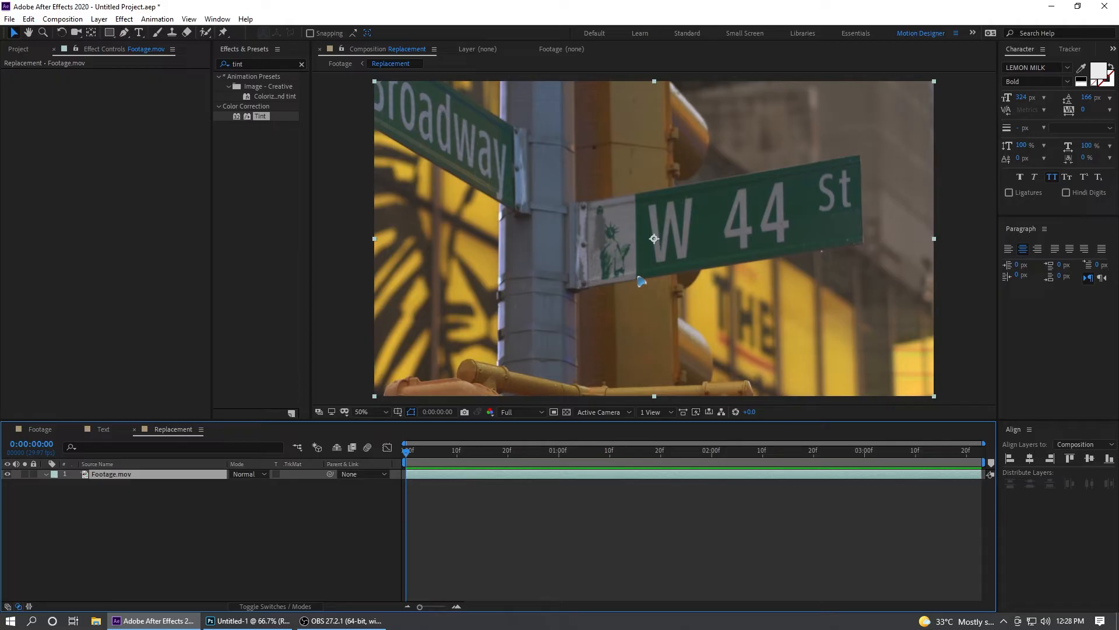
mouse_move(643, 207)
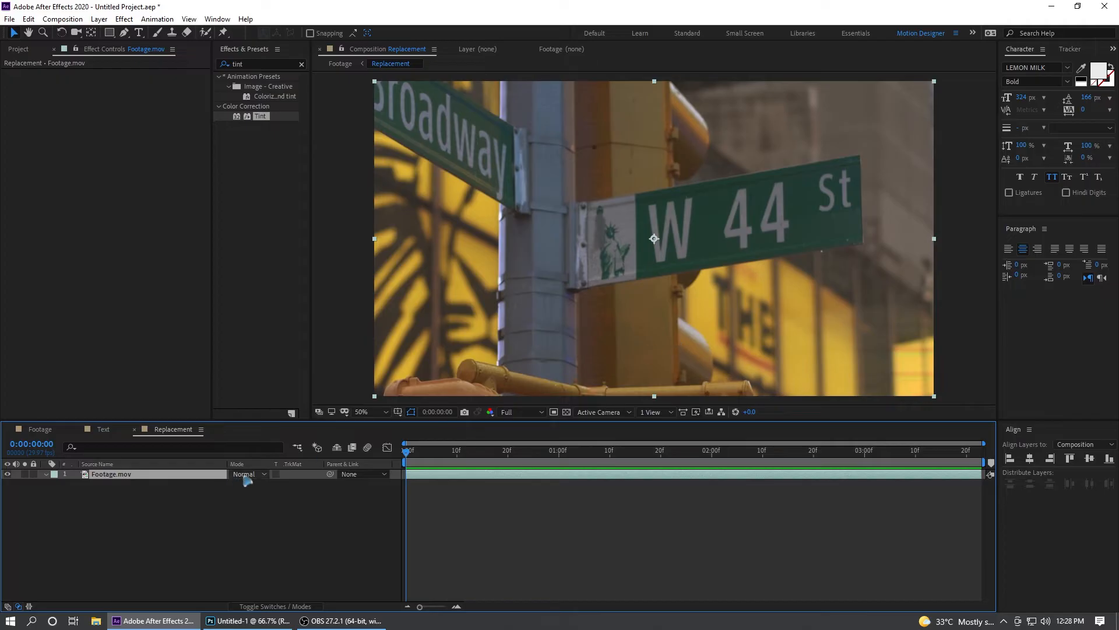
click(784, 299)
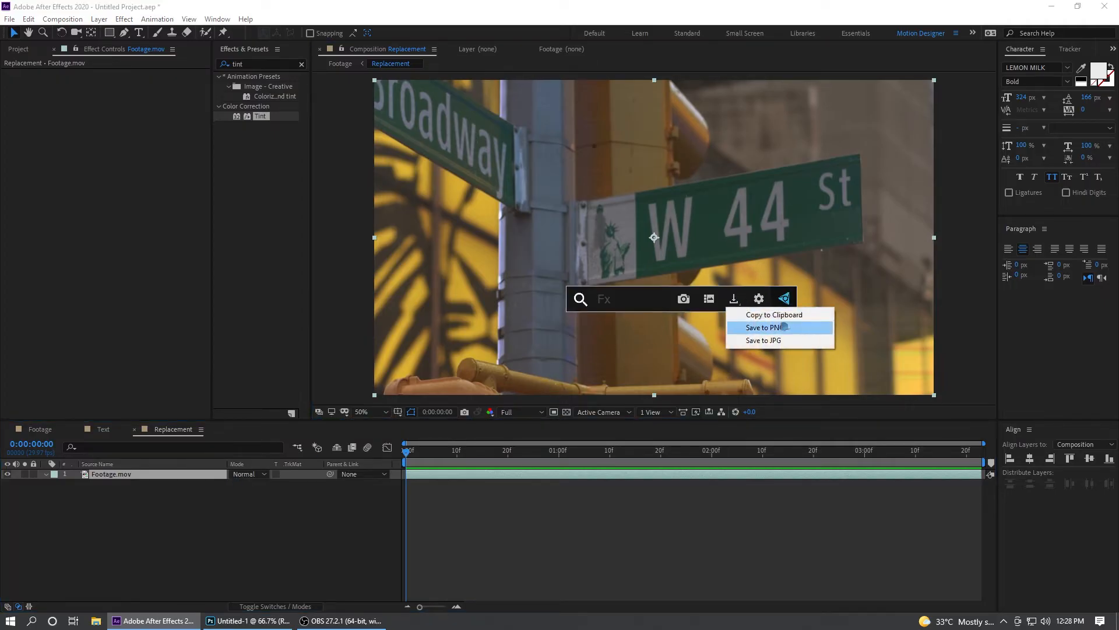
click(762, 327)
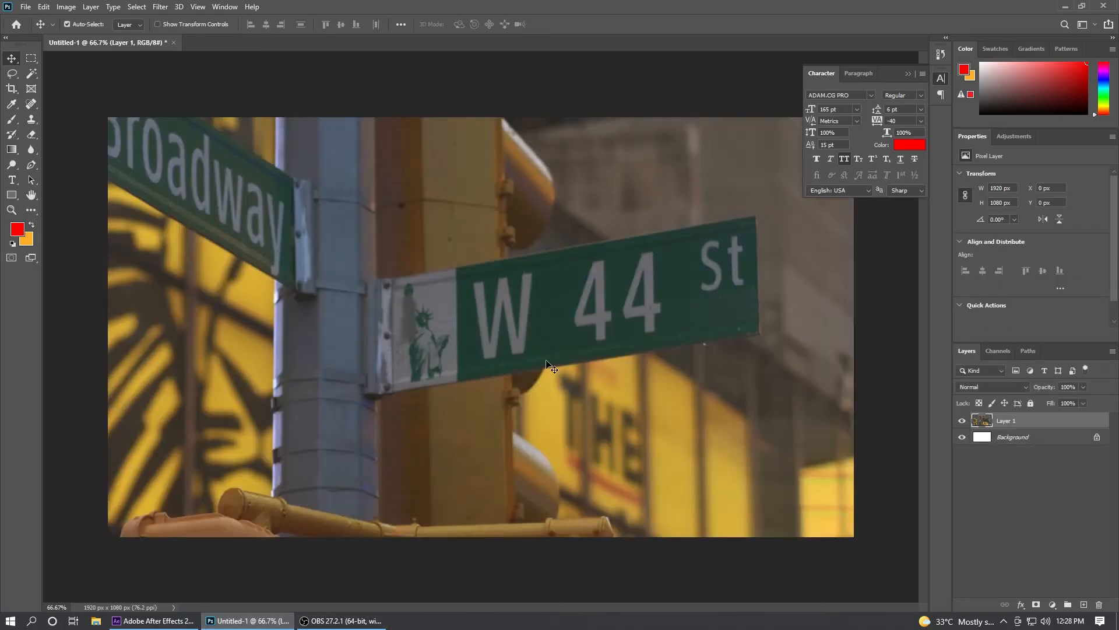
mouse_move(444, 251)
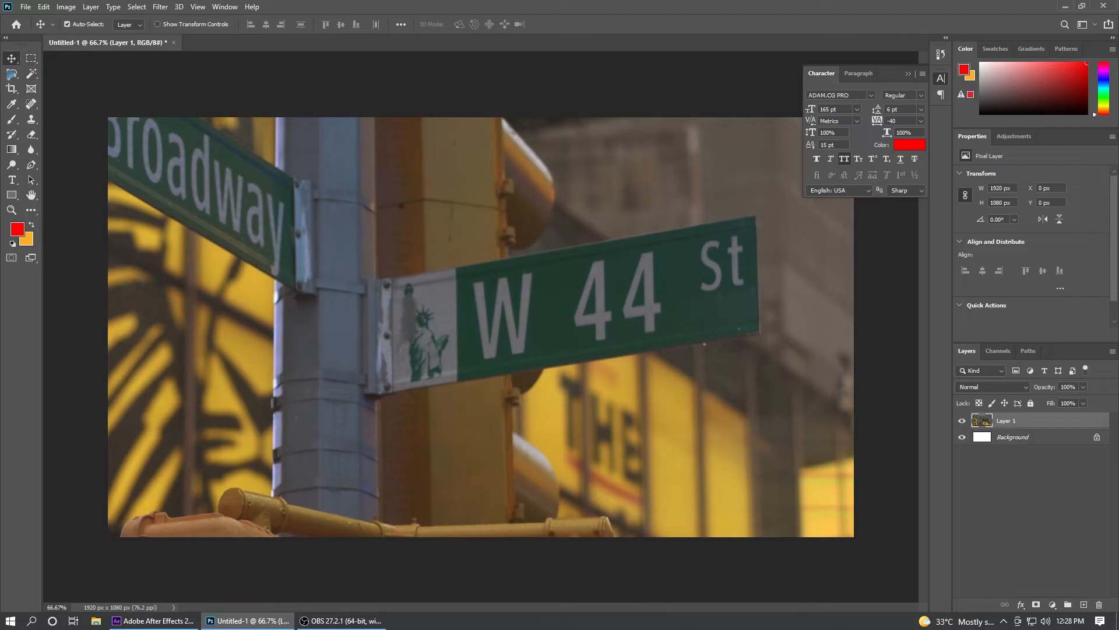
Step: Lasso the W on the green sign and remove it with Content-Aware Fill
click(12, 73)
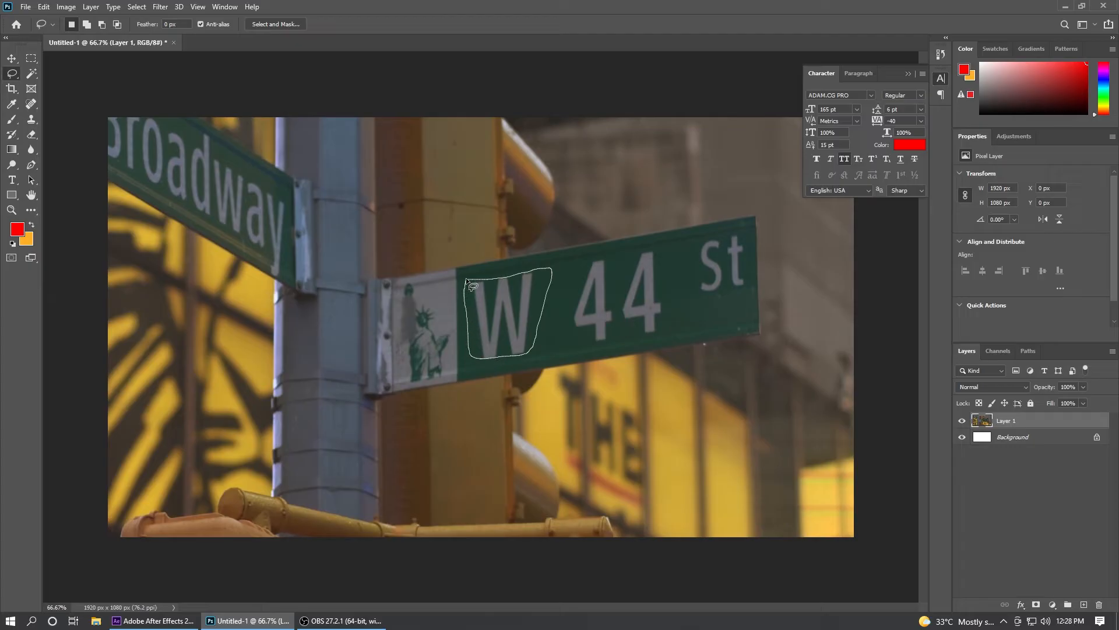
click(66, 6)
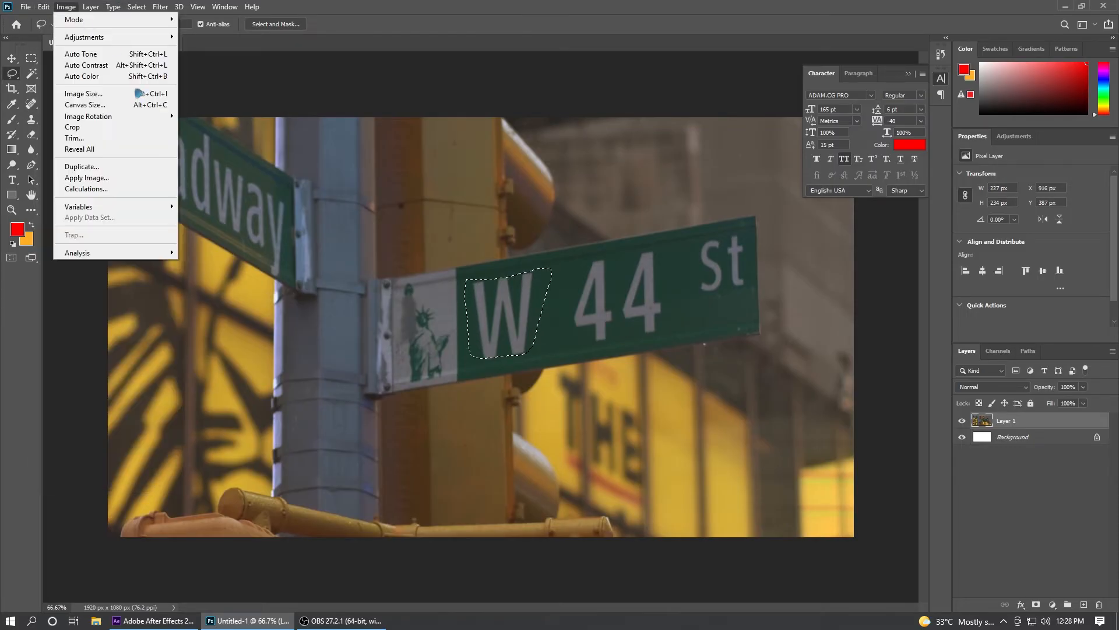
click(44, 6)
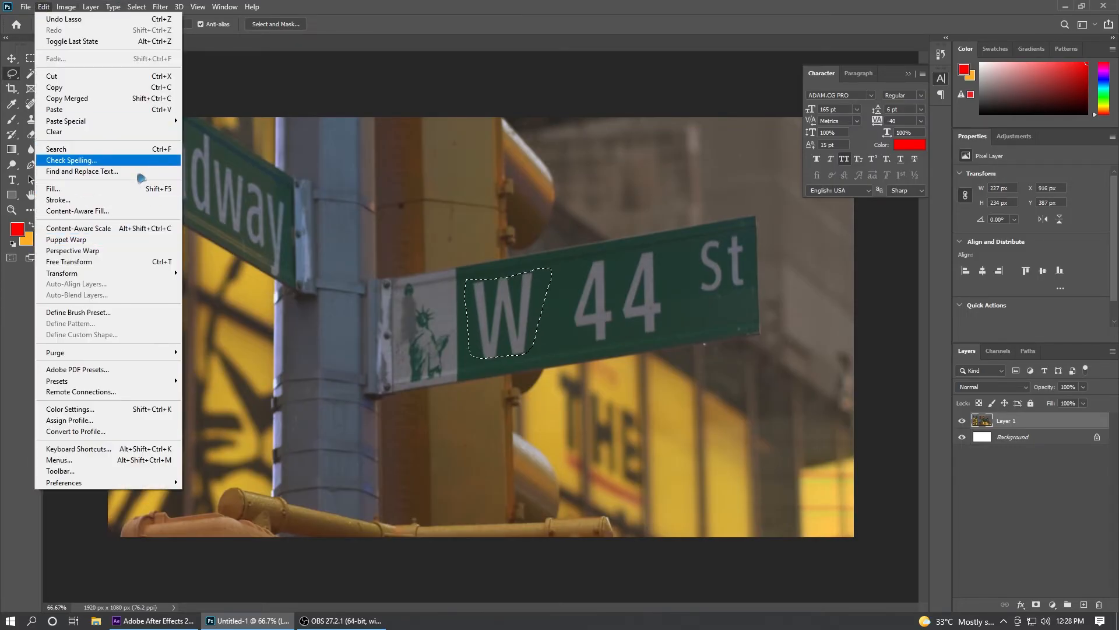
click(77, 211)
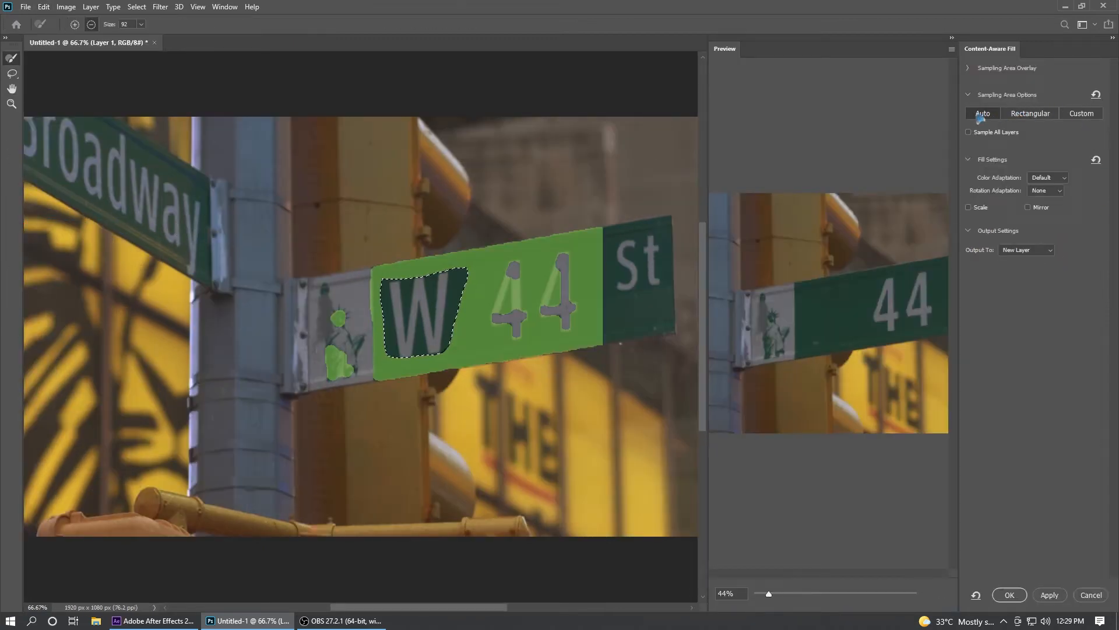
click(1048, 595)
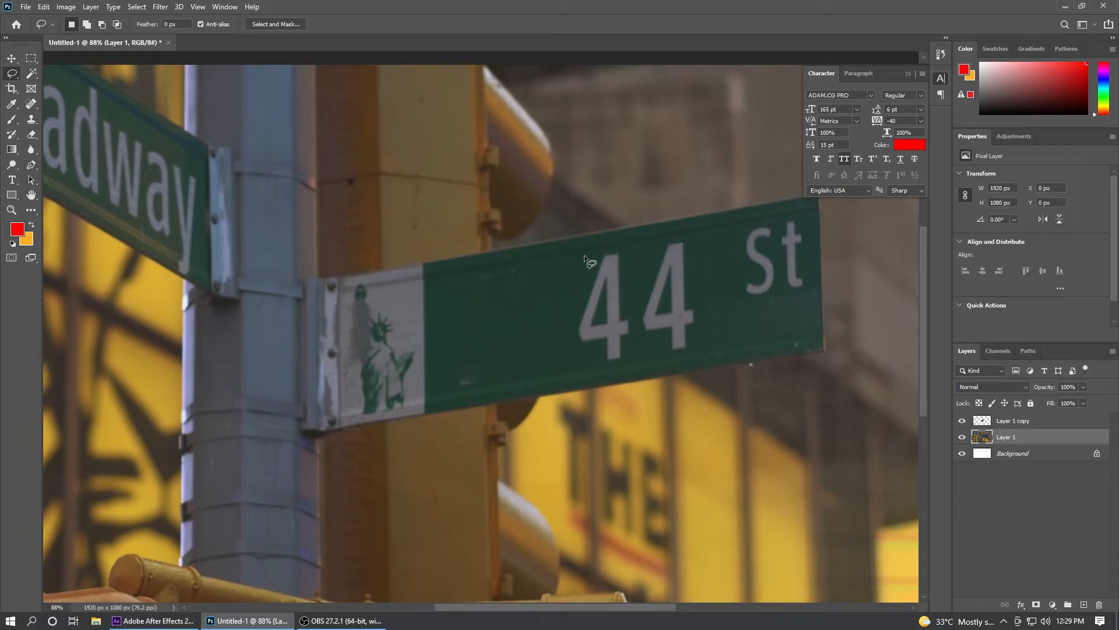
Step: Remove the 44 with Content-Aware Fill, then start a fill over St
click(43, 6)
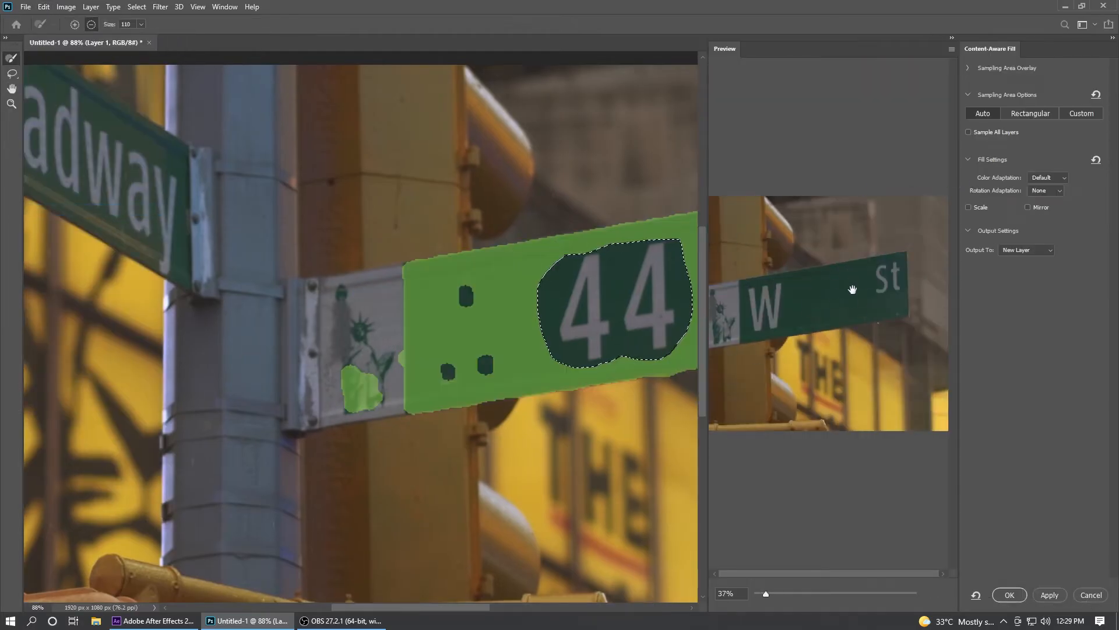
click(1008, 595)
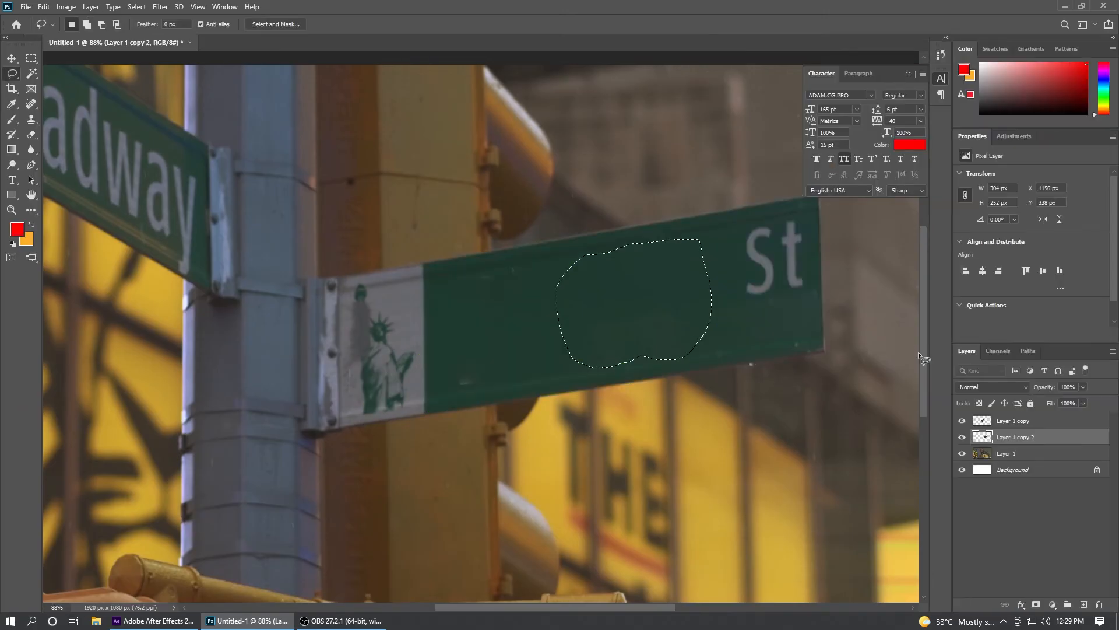
click(1007, 453)
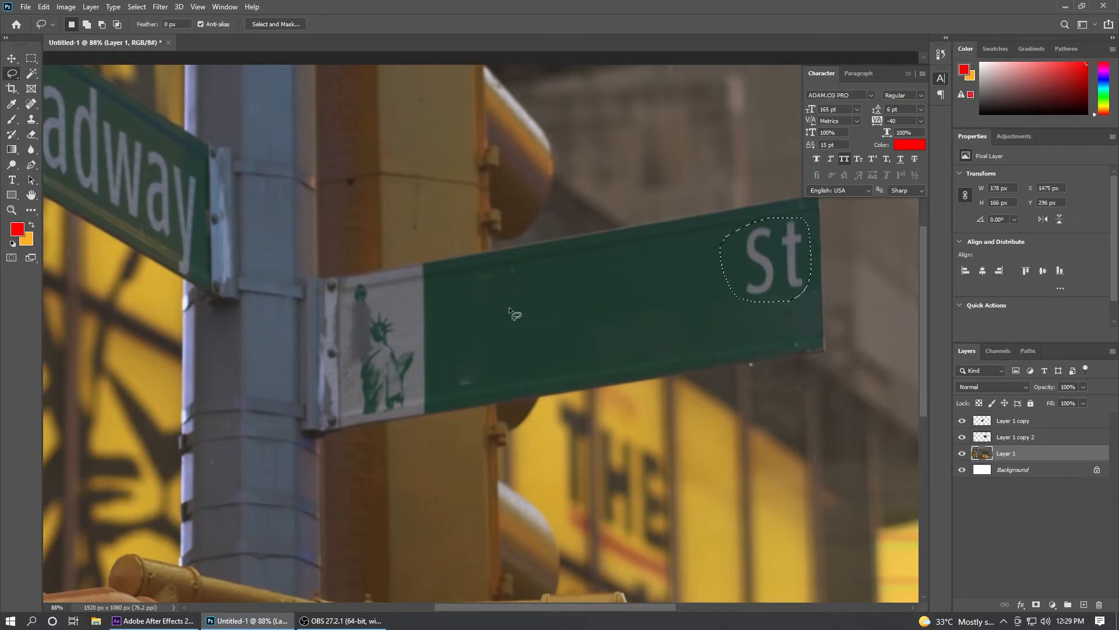
click(44, 7)
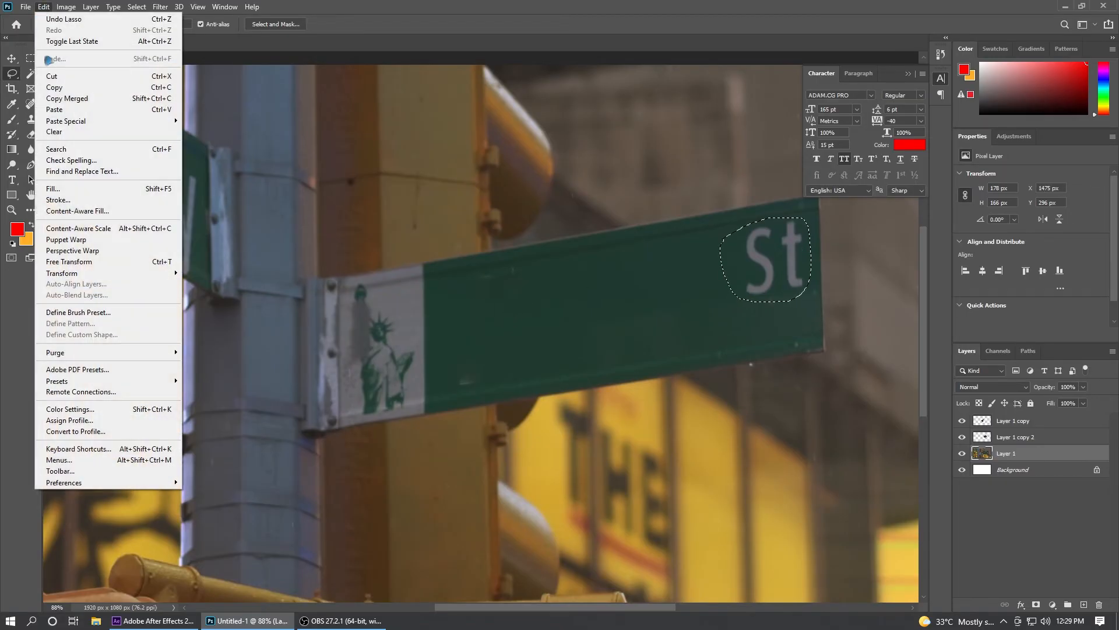
click(77, 210)
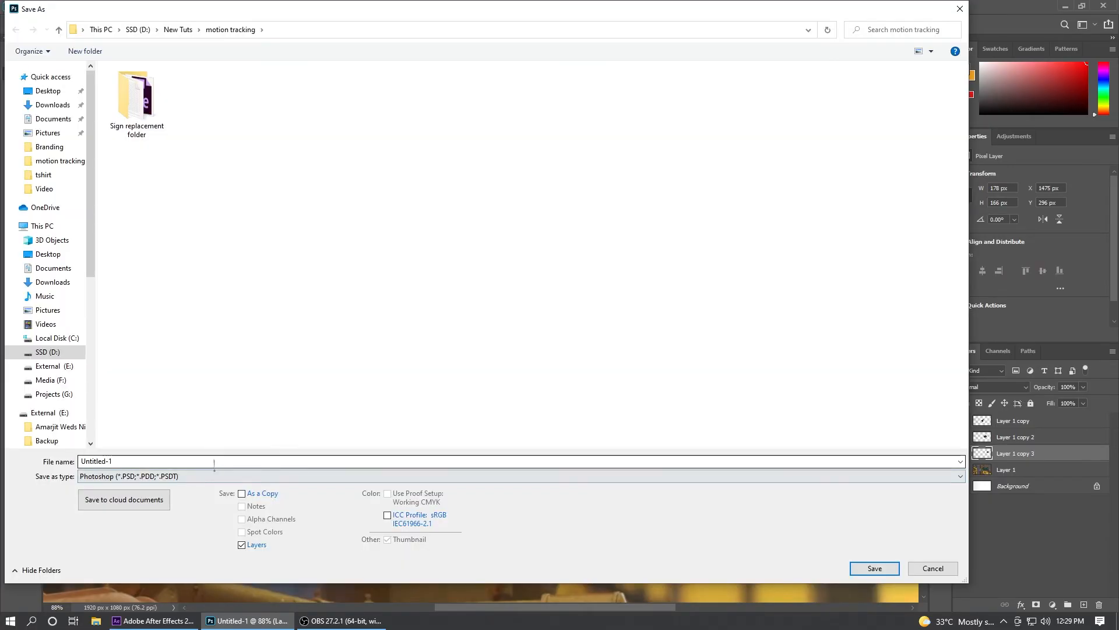
Step: Save the cleaned sign image as 'still' in Photoshop format
text(still)
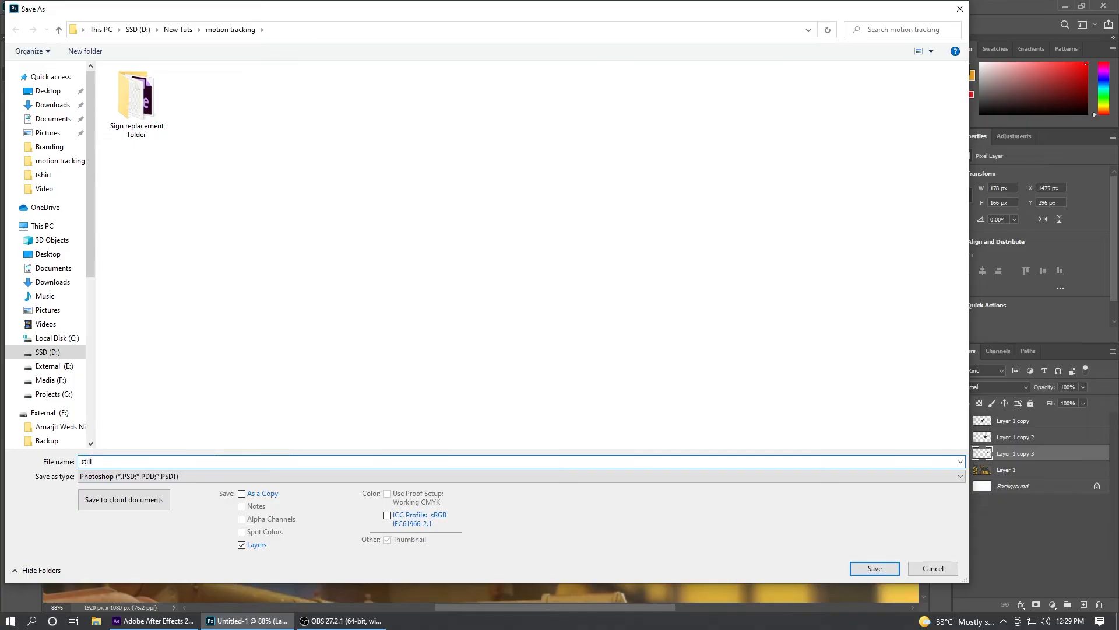
click(874, 568)
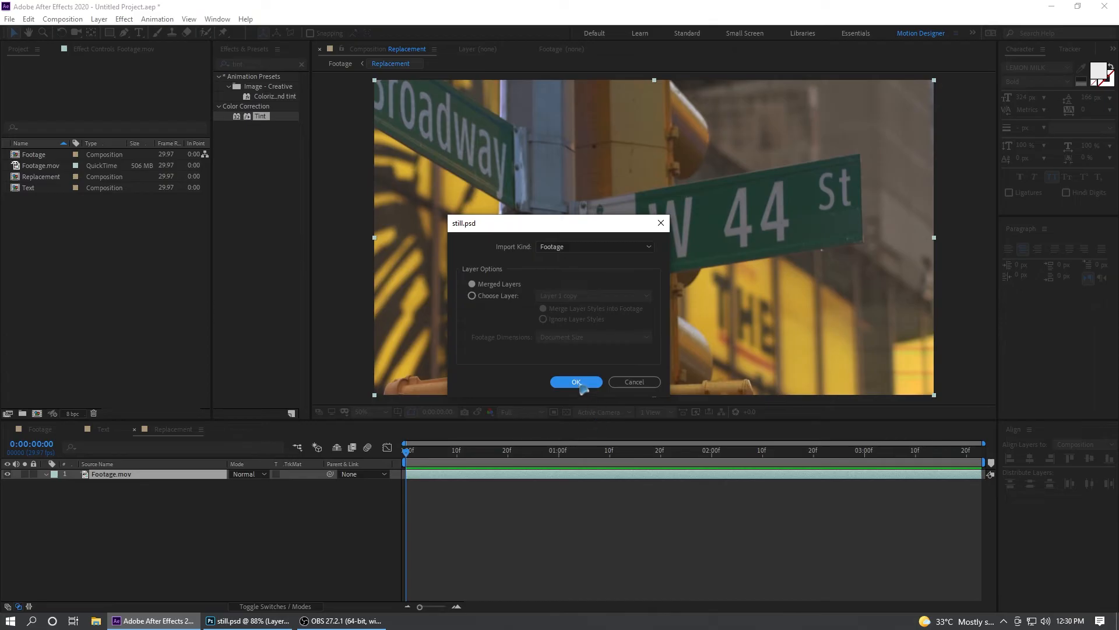
Step: Import still.psd as footage, hide Footage.mov, and jump to a frame showing the text
click(575, 381)
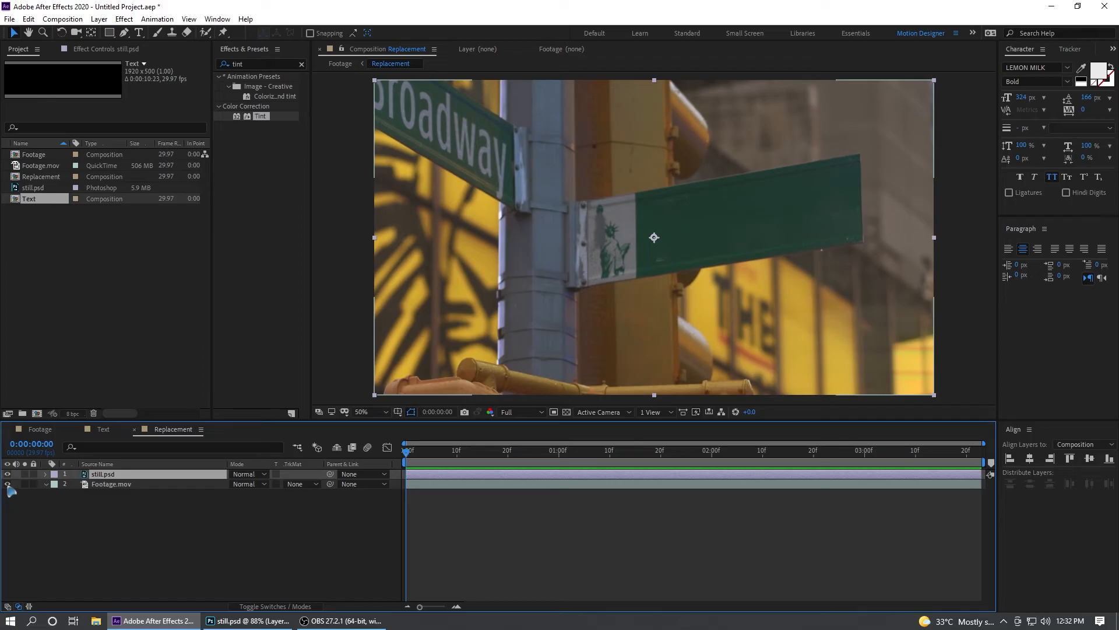
click(112, 483)
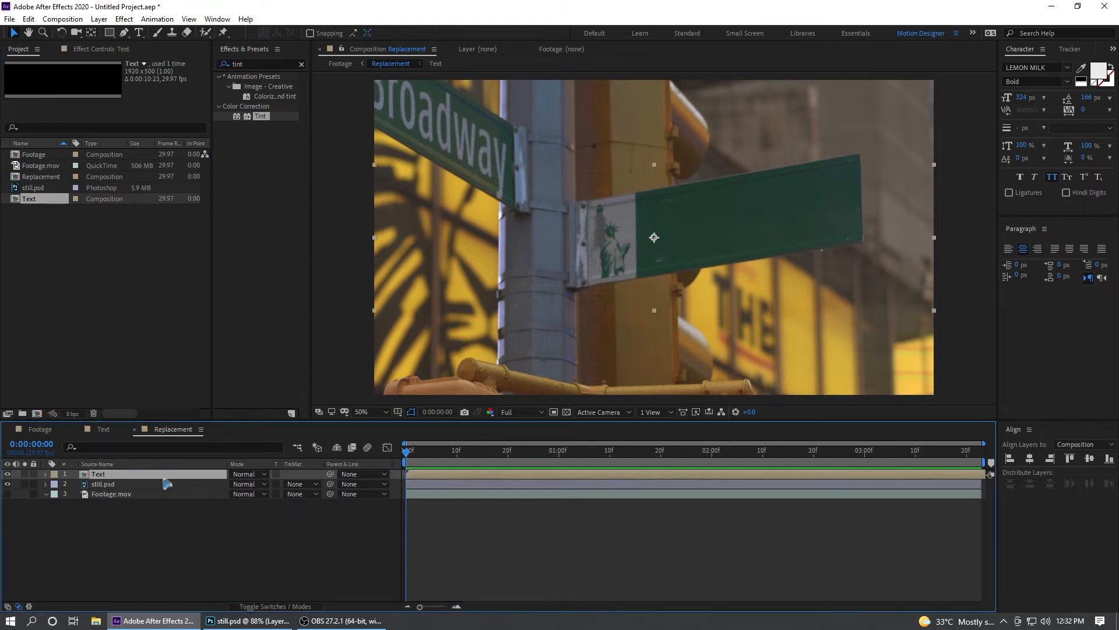
click(613, 449)
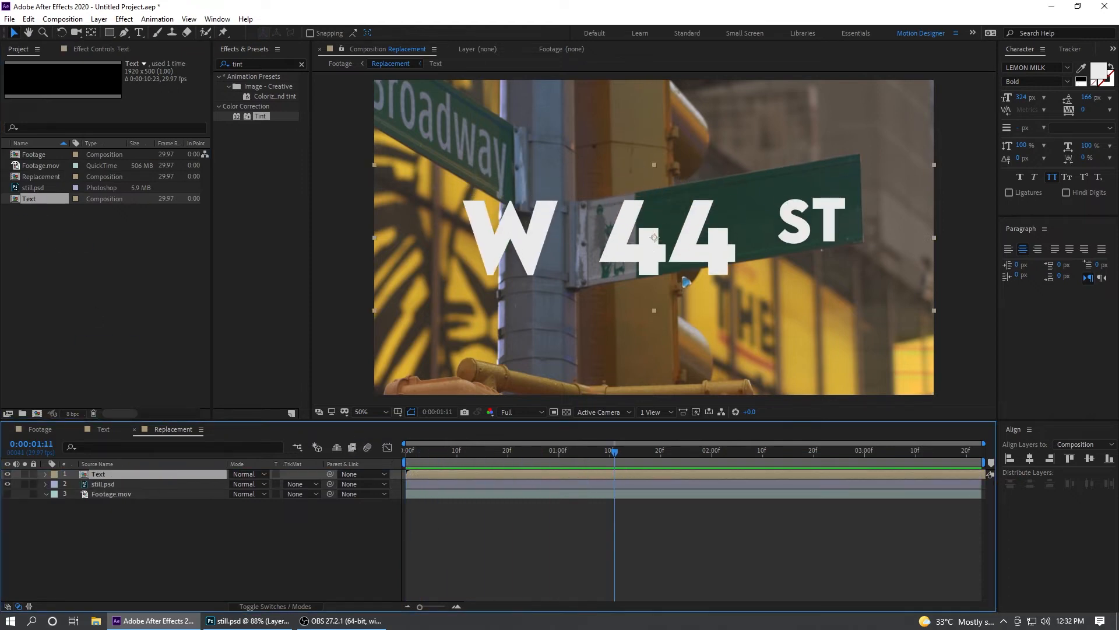
Step: Apply Corner Pin to the Text layer and drag its corners onto the sign face
click(257, 64)
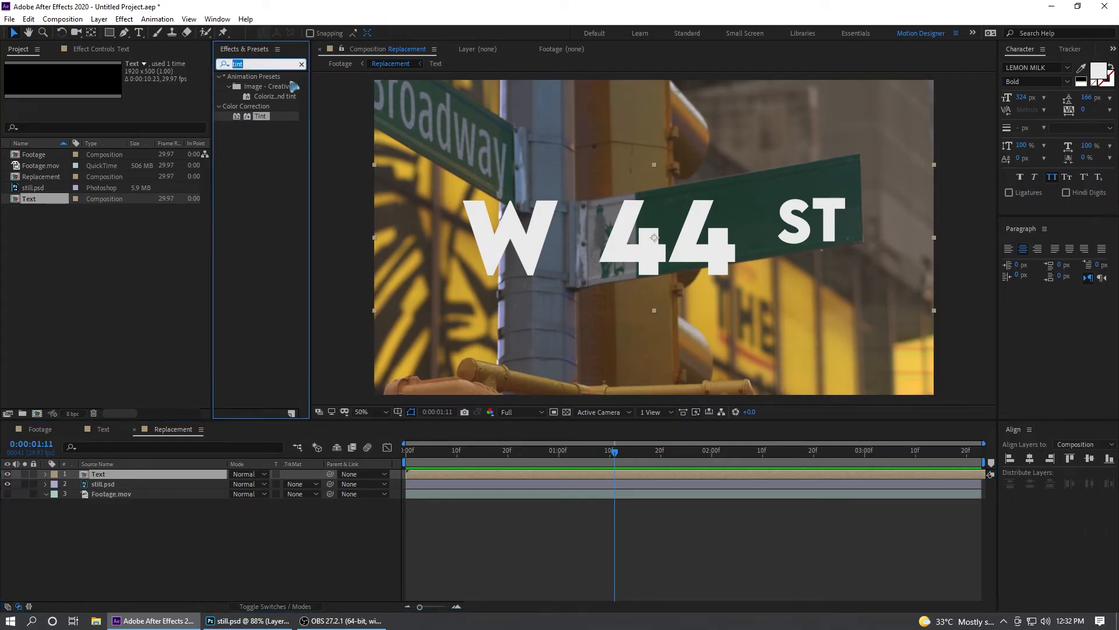
text(corner)
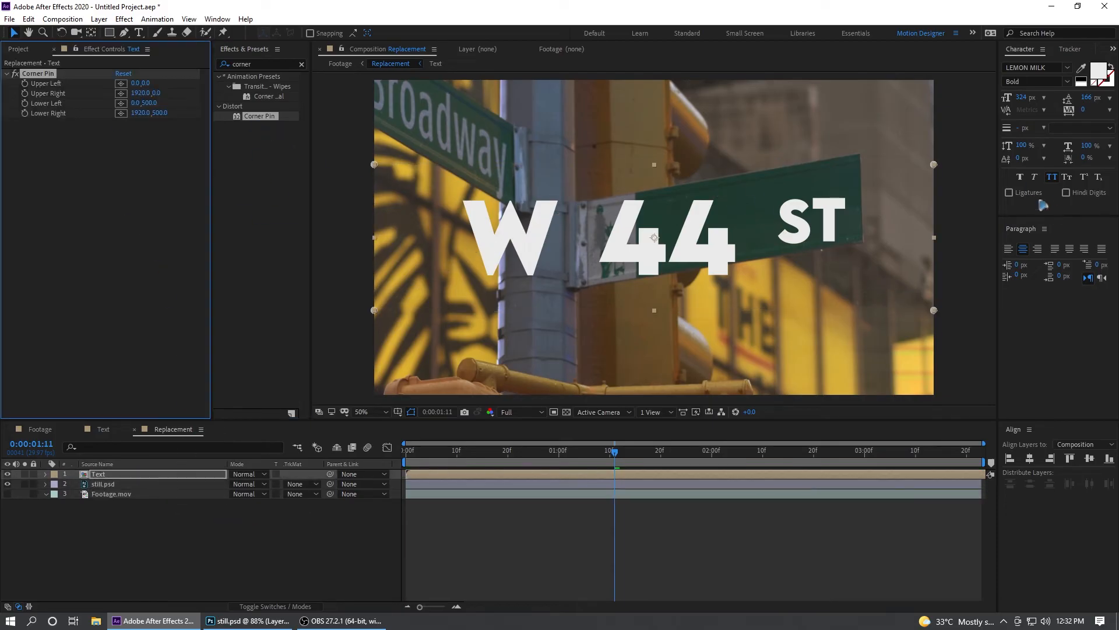
drag(932, 163, 854, 161)
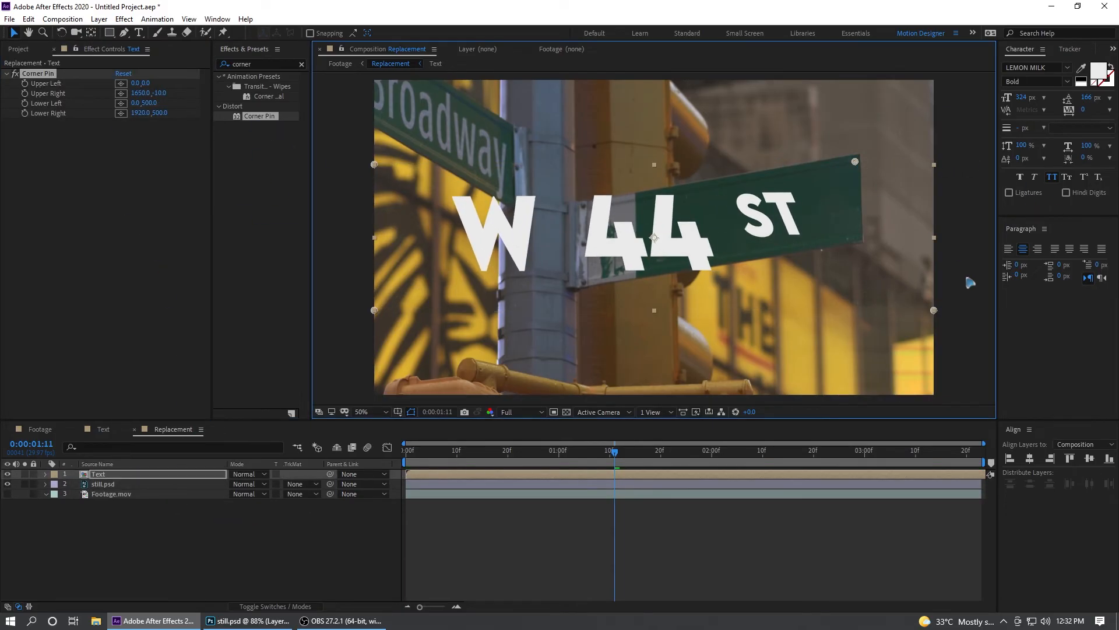
drag(933, 309, 862, 244)
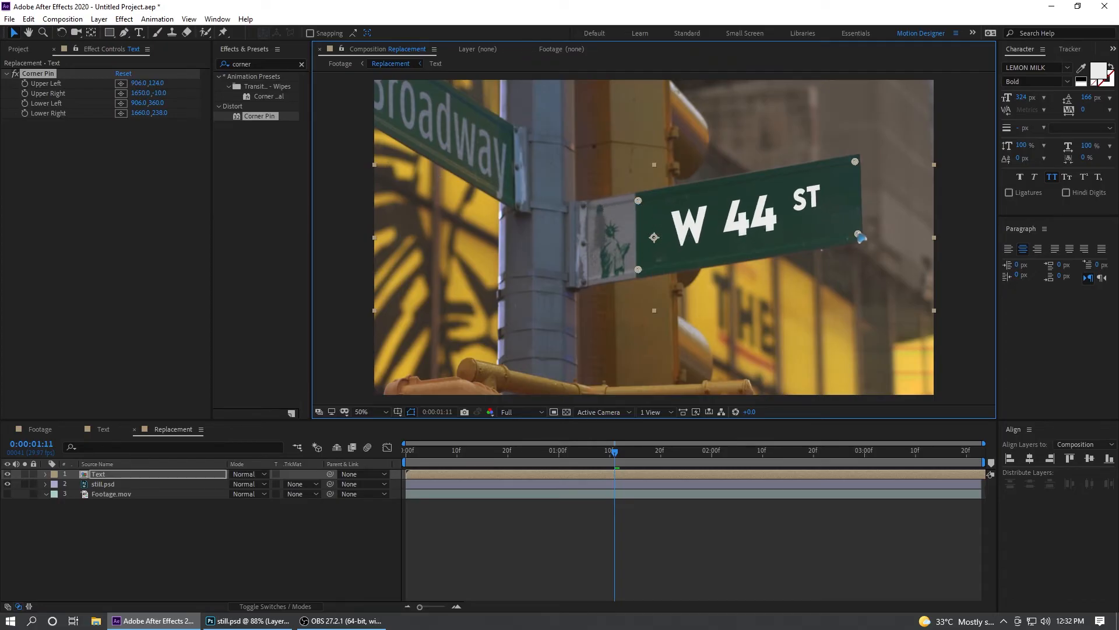
drag(853, 159, 860, 170)
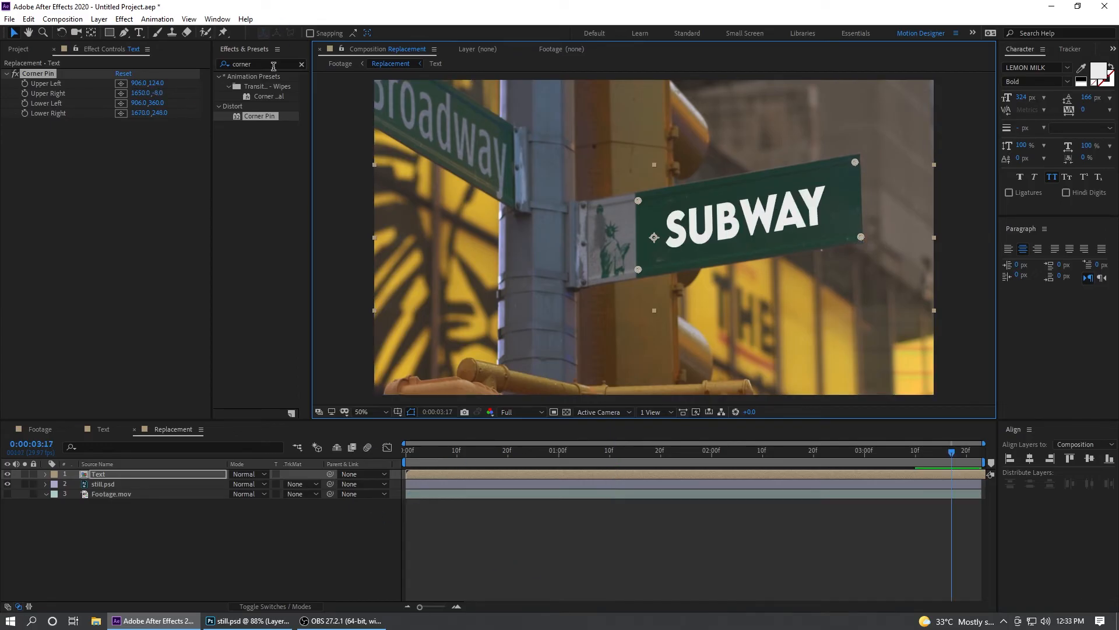
Step: Apply the Generate > Fill effect to the Text layer
text(fill)
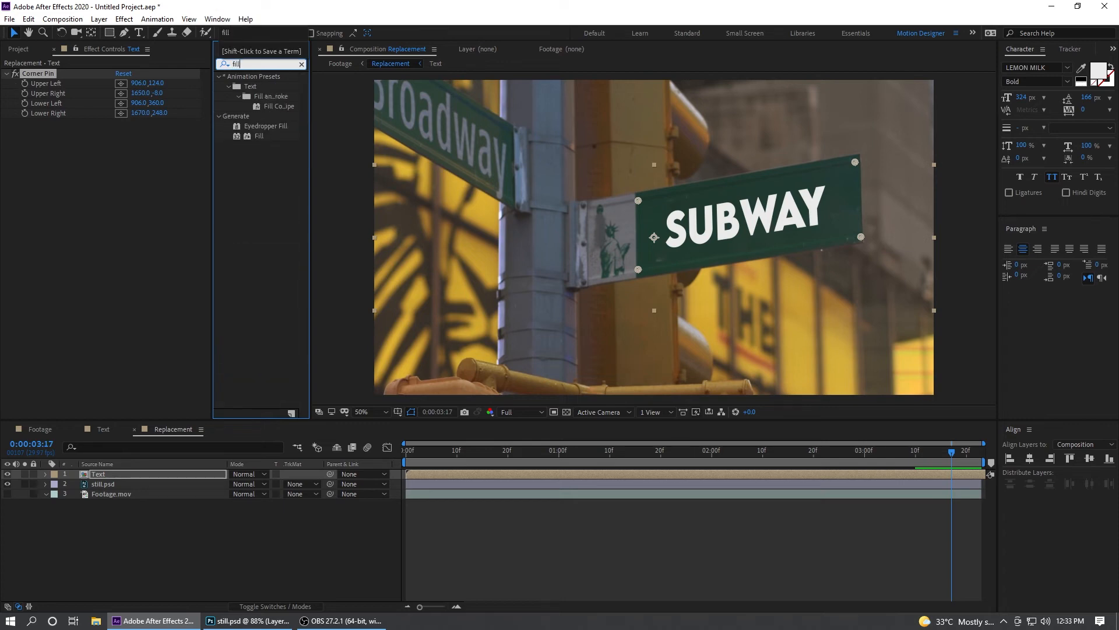
double_click(259, 137)
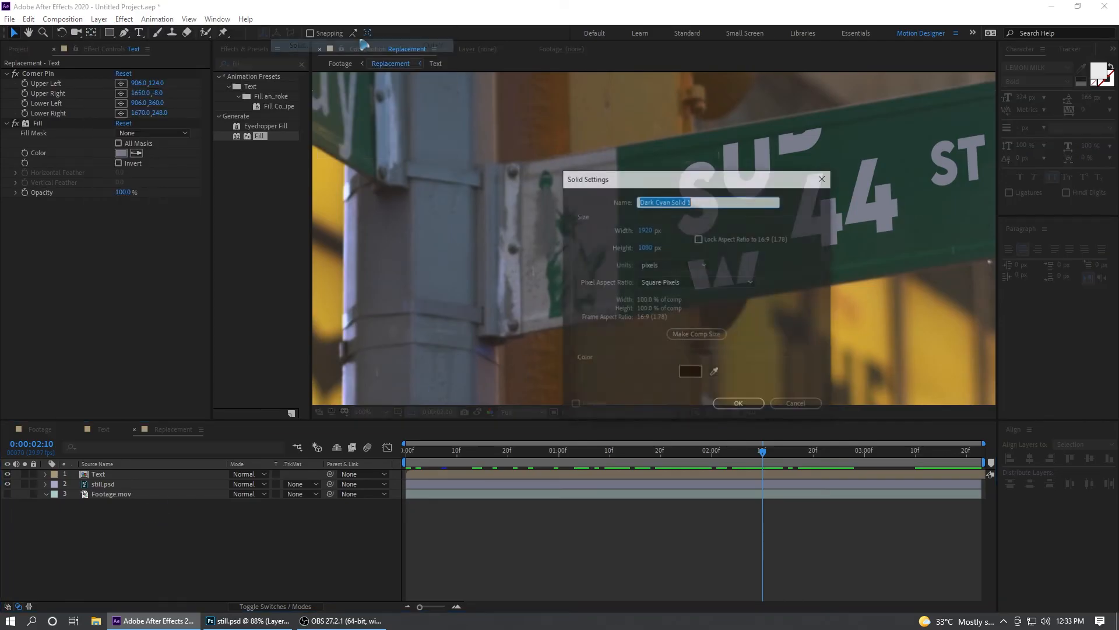
Step: Create a black solid named 'mask' and draw a mask around the sign's green face
text(mask)
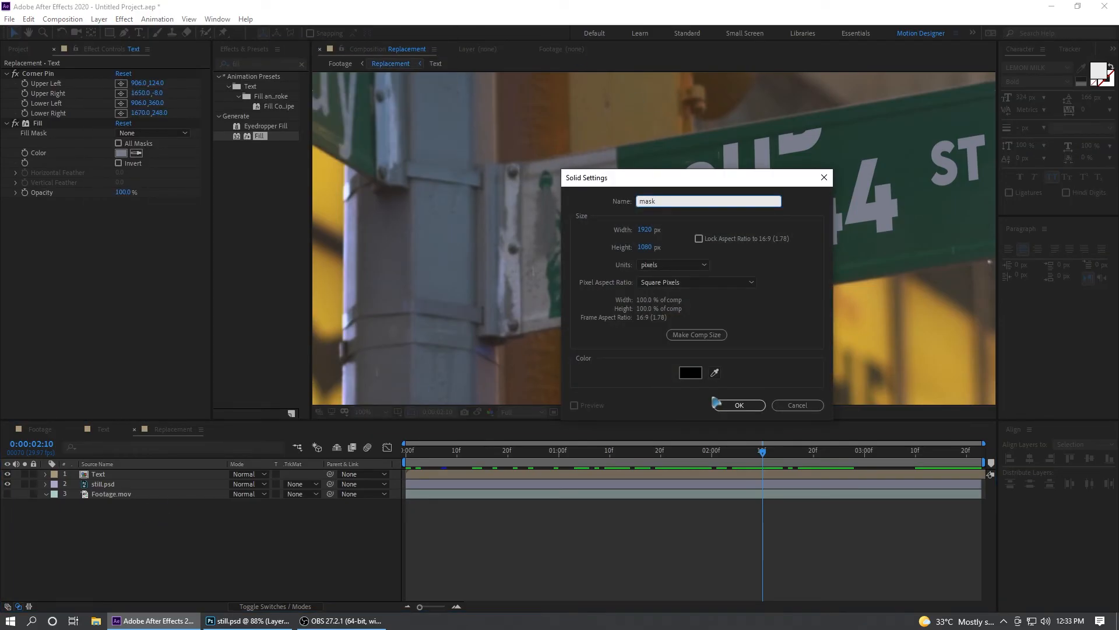
click(737, 404)
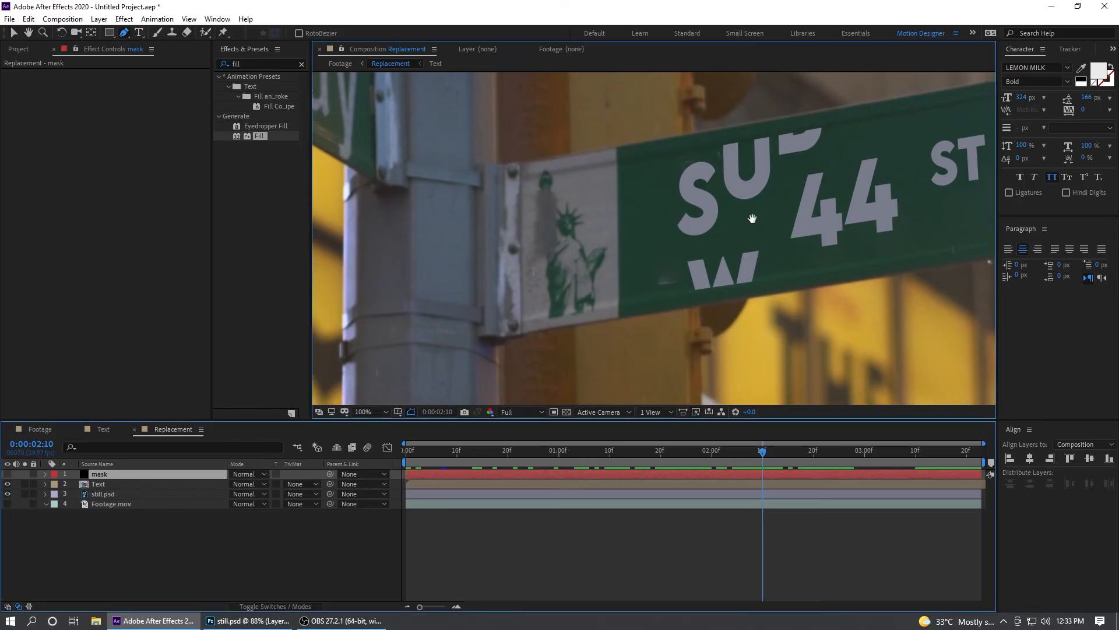
key(`)
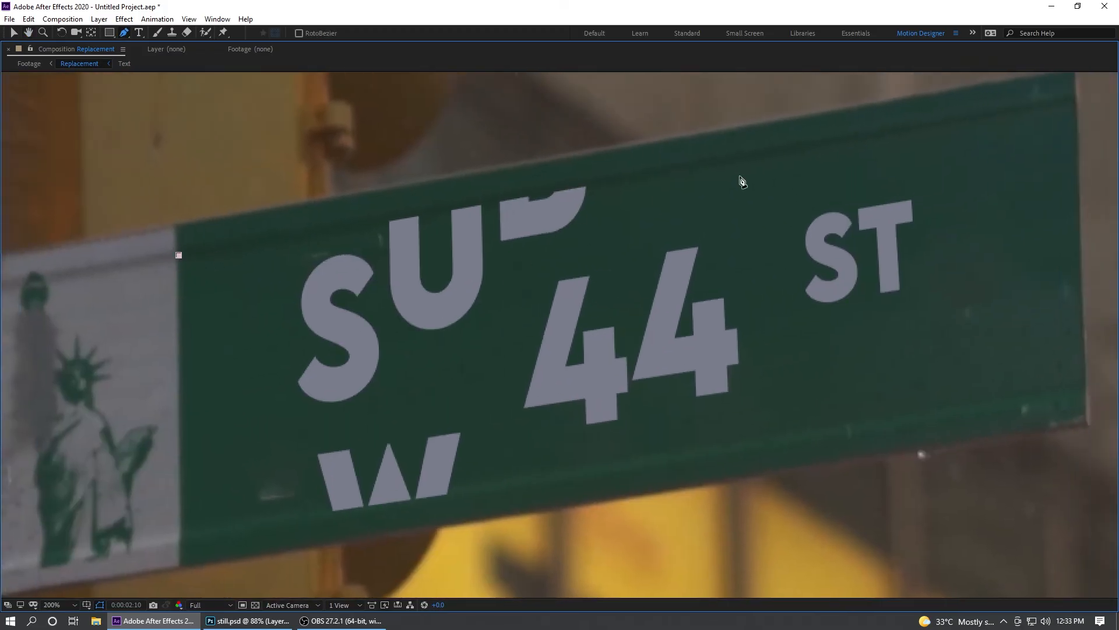
drag(179, 255, 1074, 102)
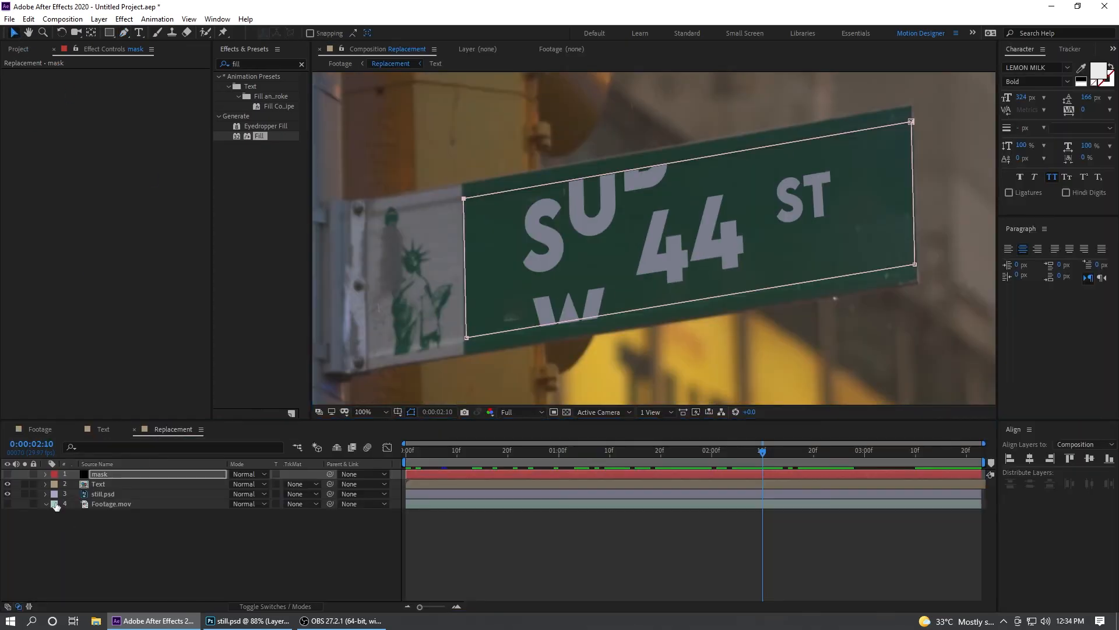
Step: Show the mask layer, set Text's TrkMat to Alpha Matte 'mask', and preview
click(98, 483)
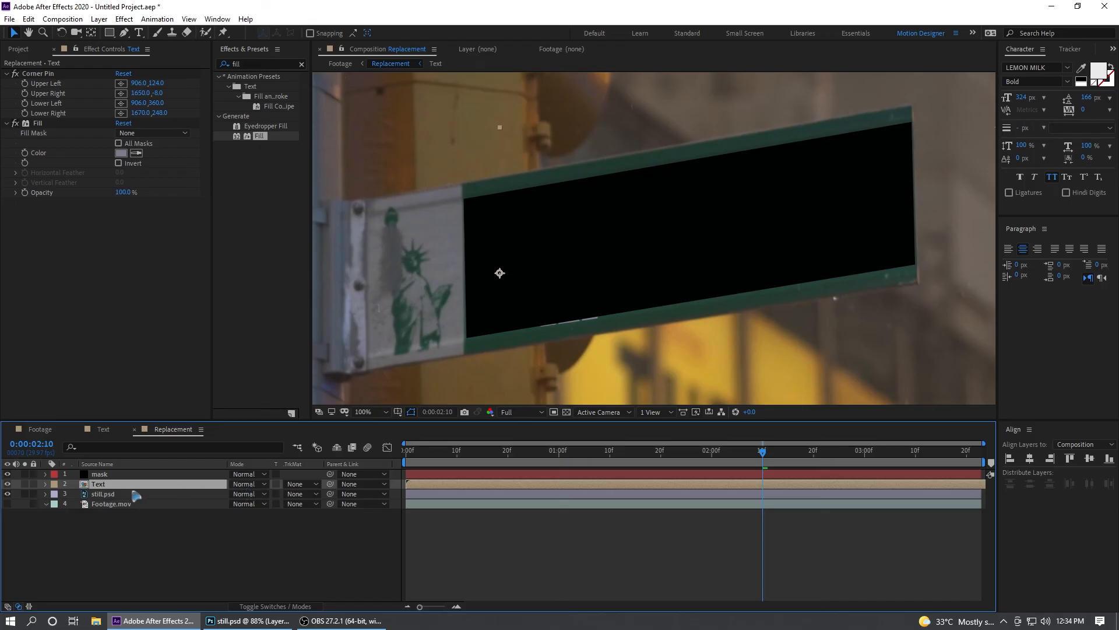
mouse_move(290, 467)
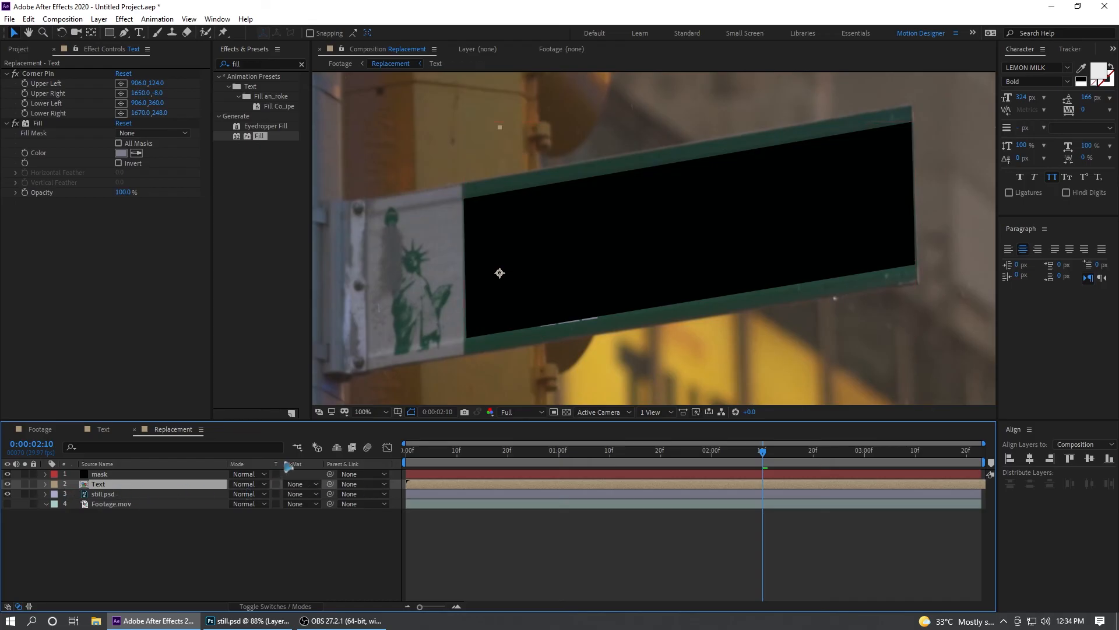
click(298, 483)
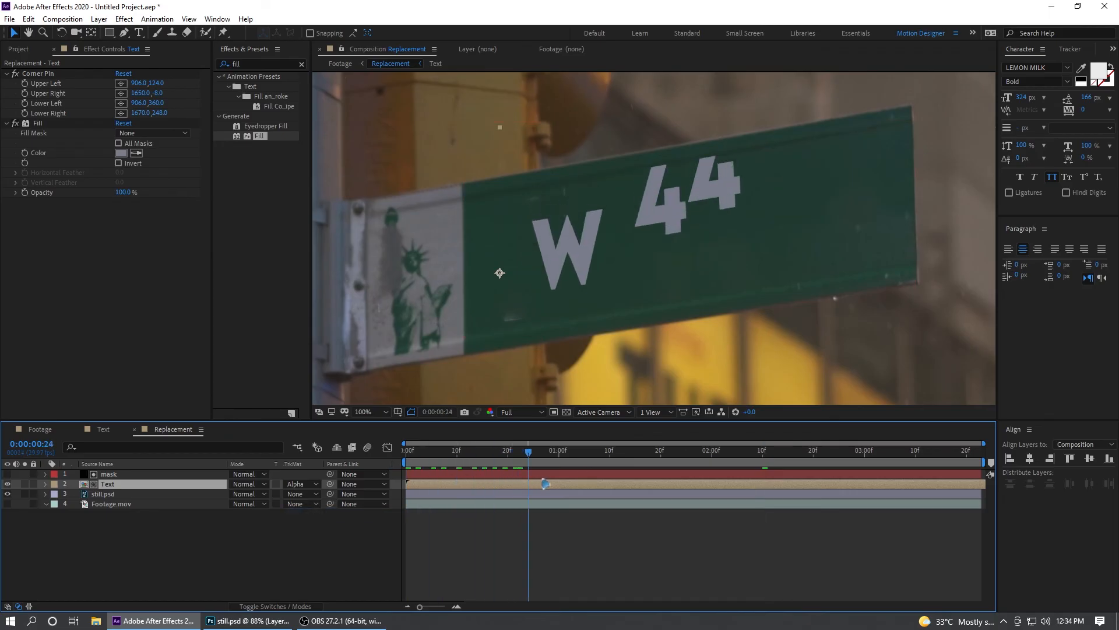
drag(527, 451, 793, 451)
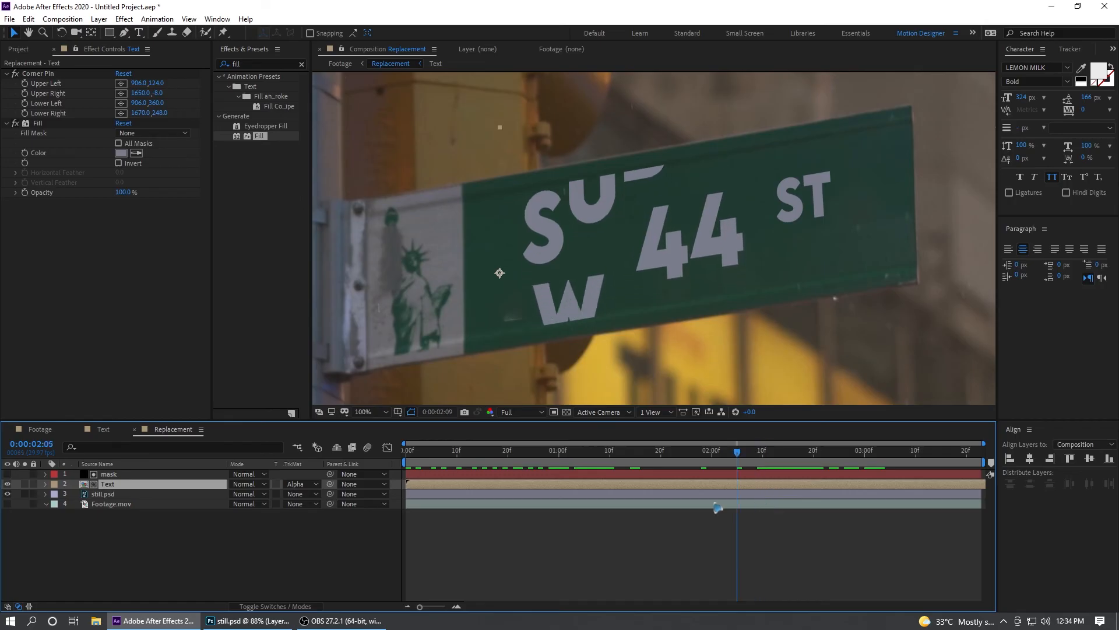
click(103, 429)
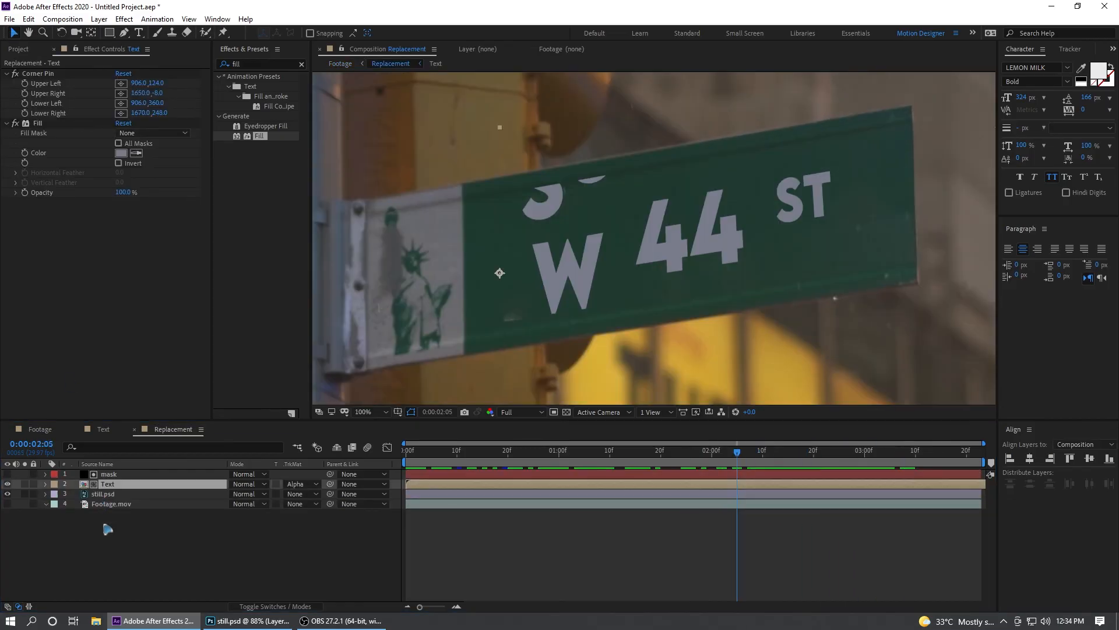
click(102, 493)
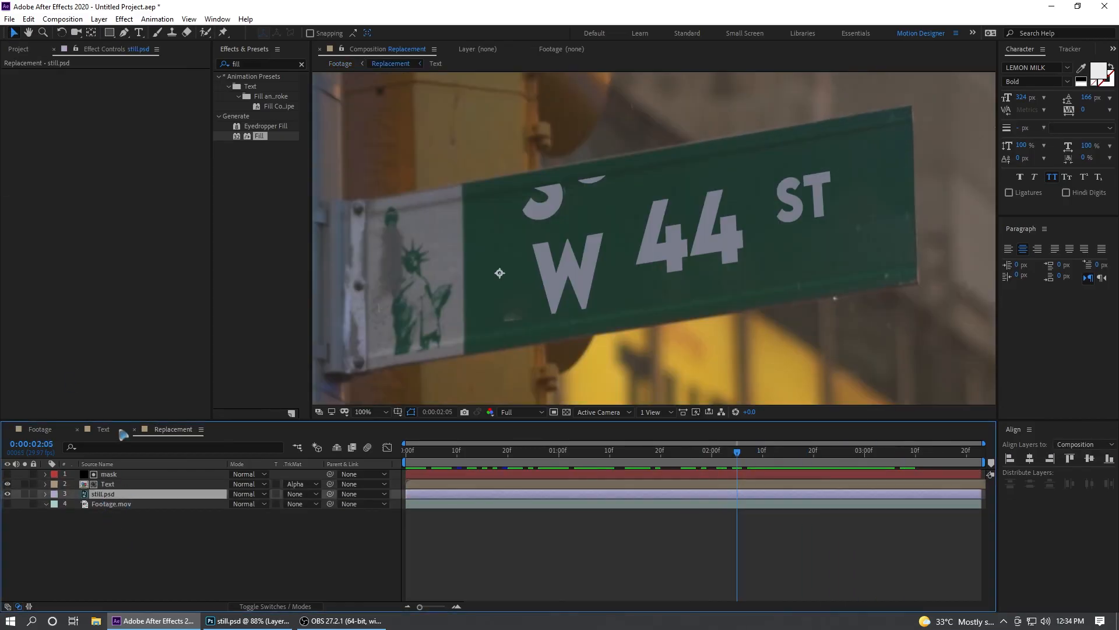